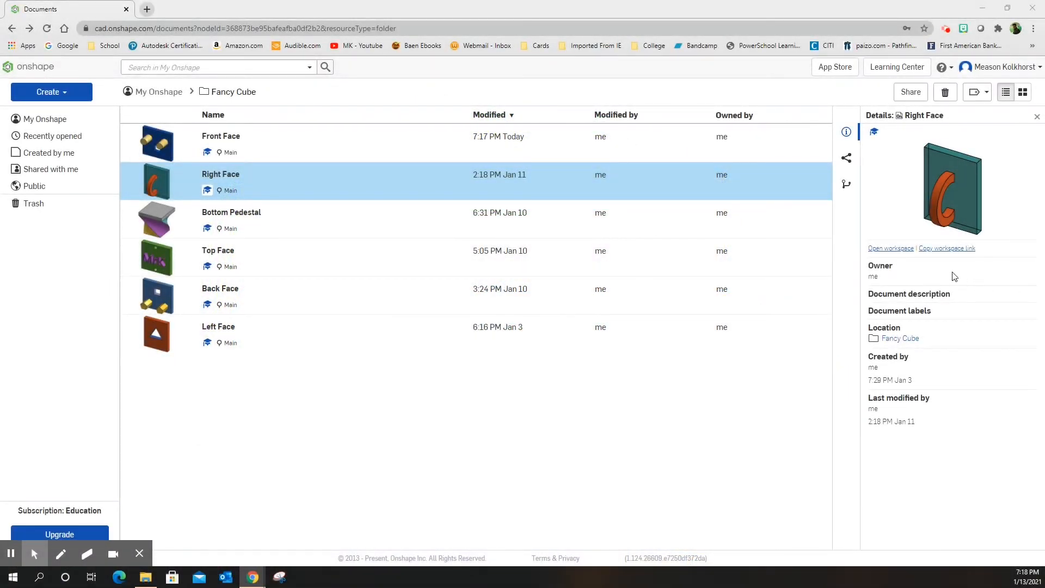
pyautogui.moveTo(367, 333)
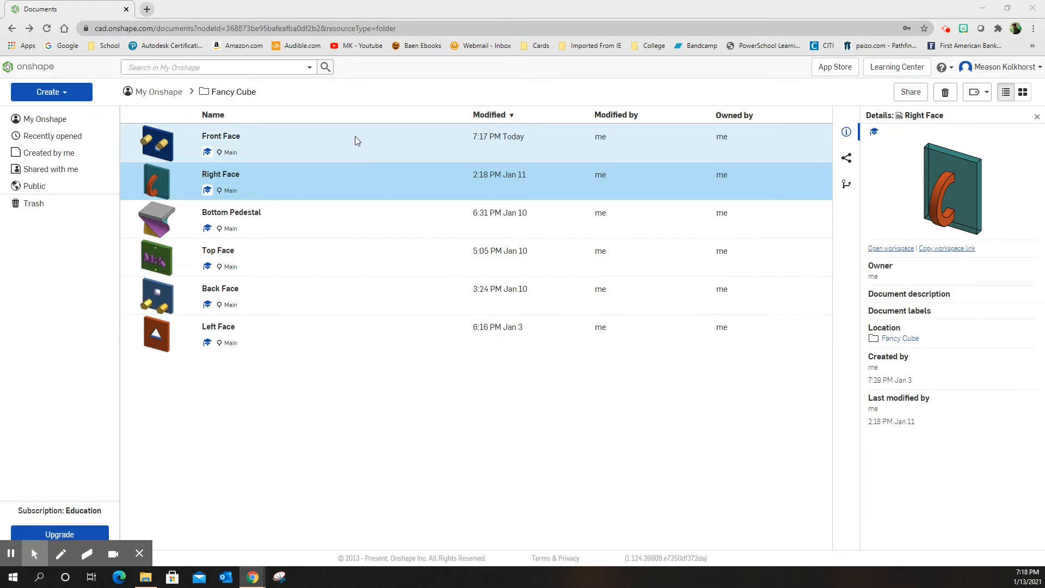
pyautogui.moveTo(326, 287)
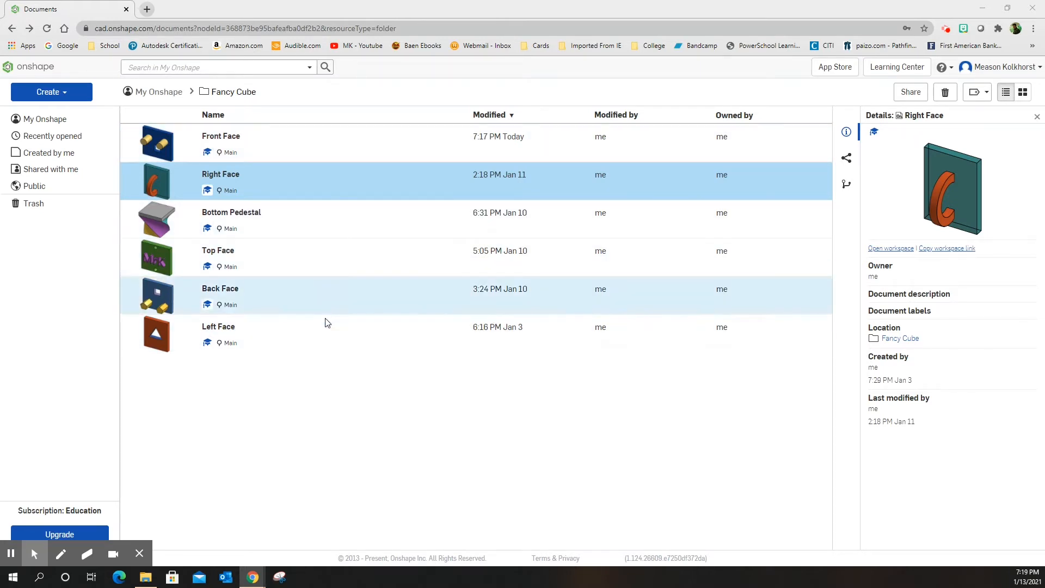
pyautogui.moveTo(246, 446)
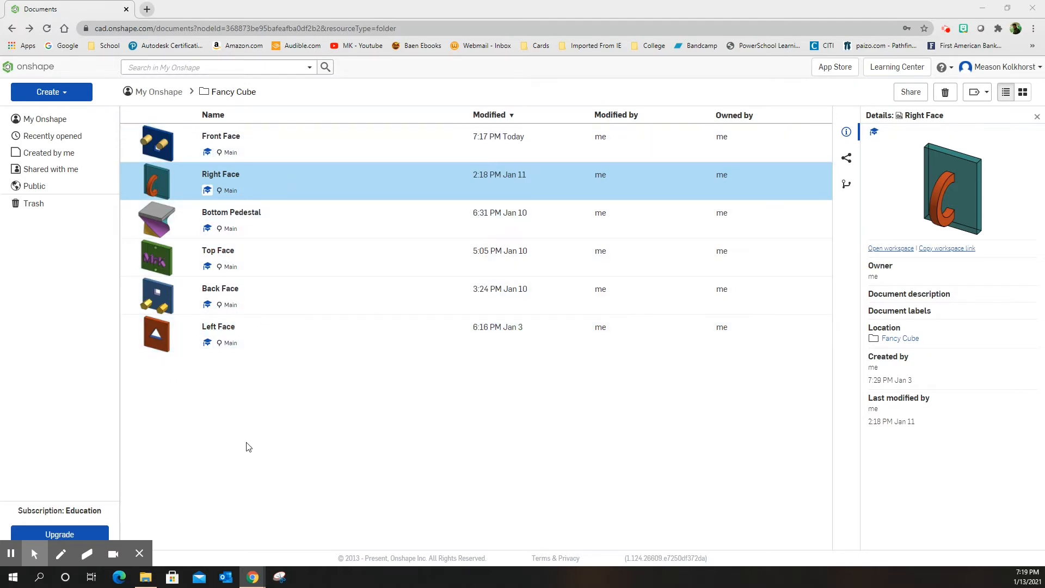
pyautogui.moveTo(299, 288)
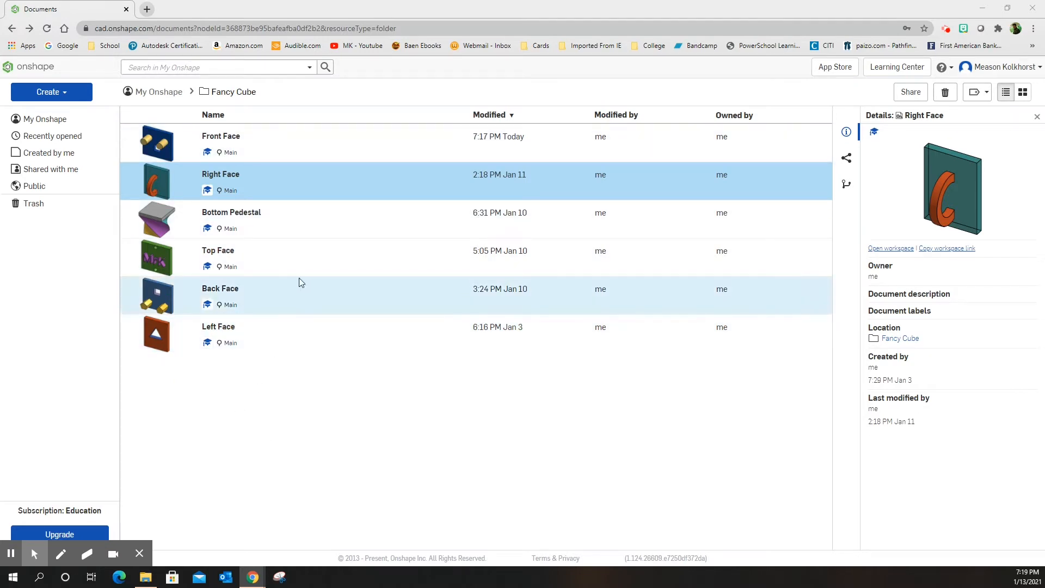
pyautogui.moveTo(252, 136)
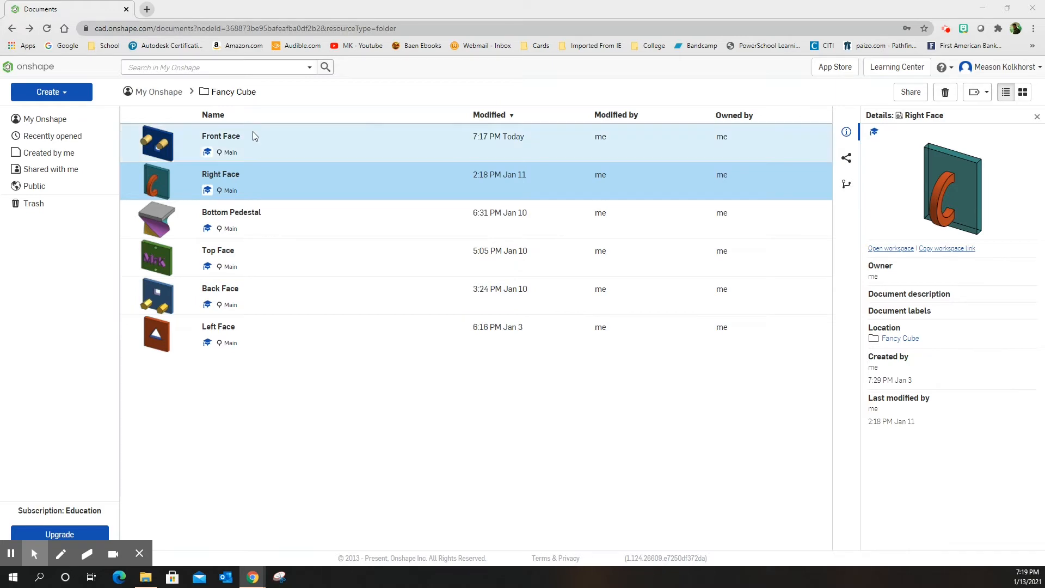
# Step: Create a new Onshape document named 'All Together'
pyautogui.click(52, 92)
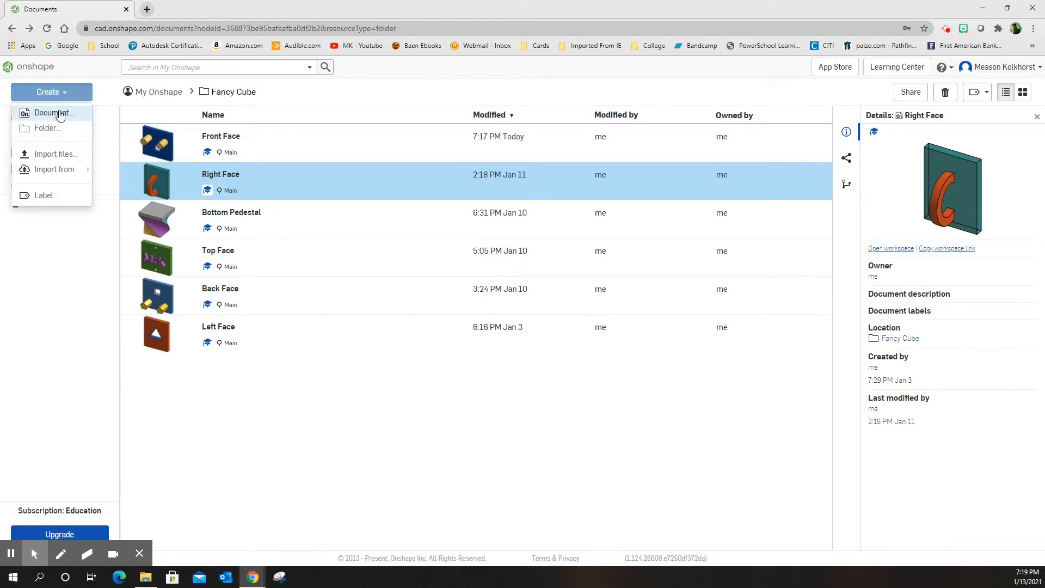
pyautogui.click(56, 112)
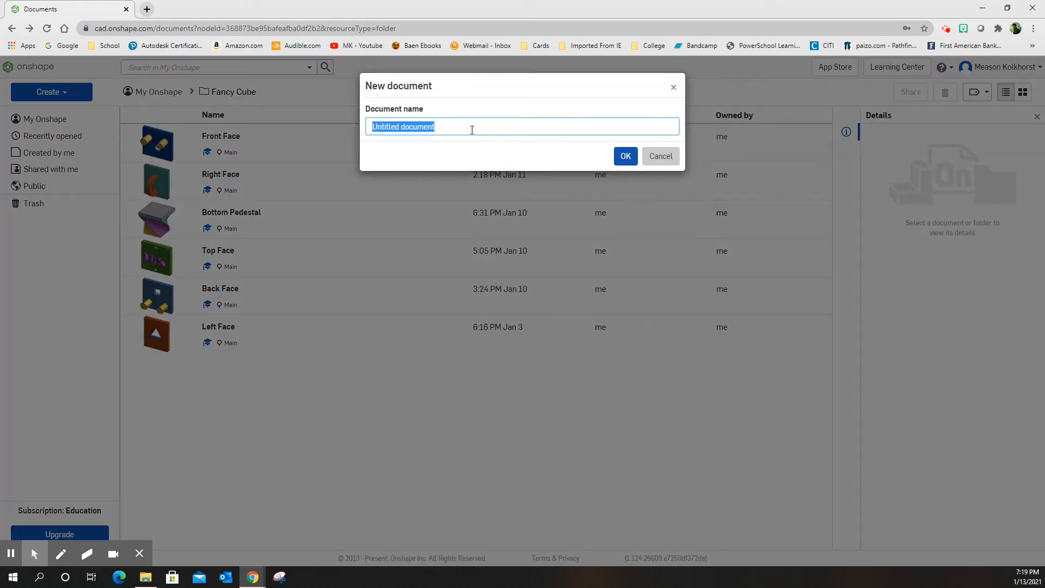
pyautogui.write('A')
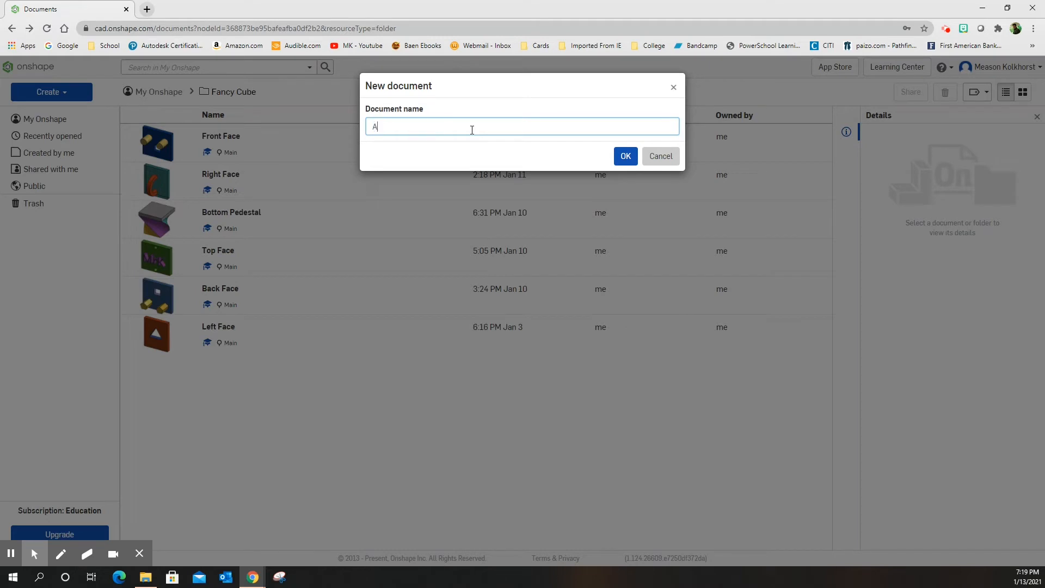
pyautogui.write('ll Tog')
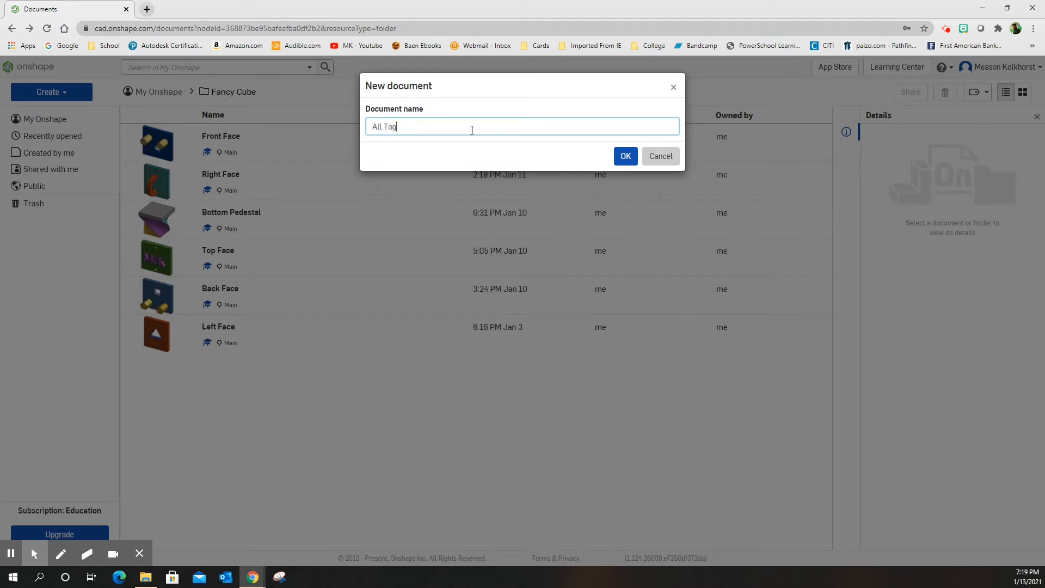
pyautogui.write('ether')
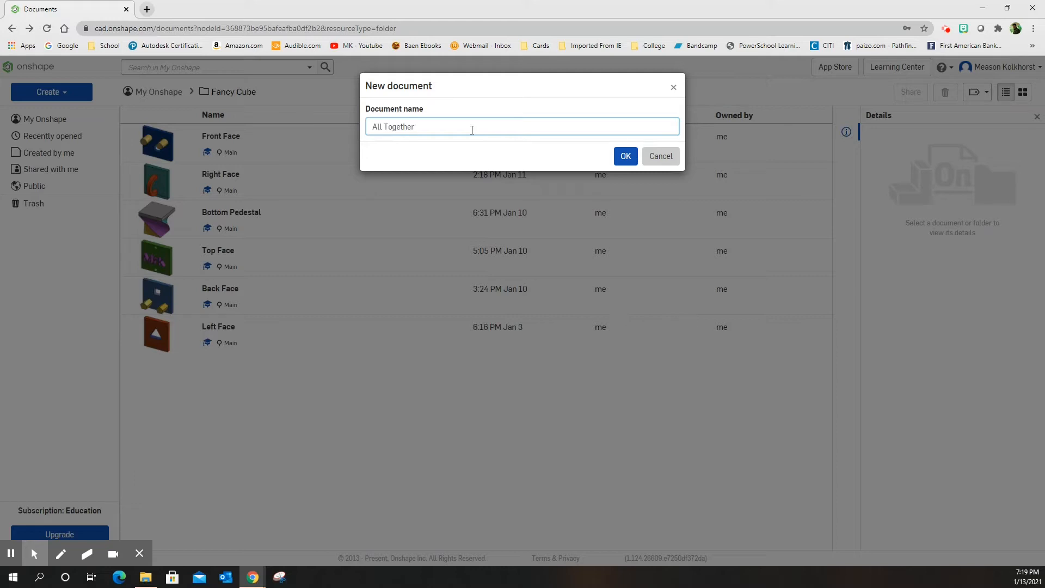
pyautogui.moveTo(638, 156)
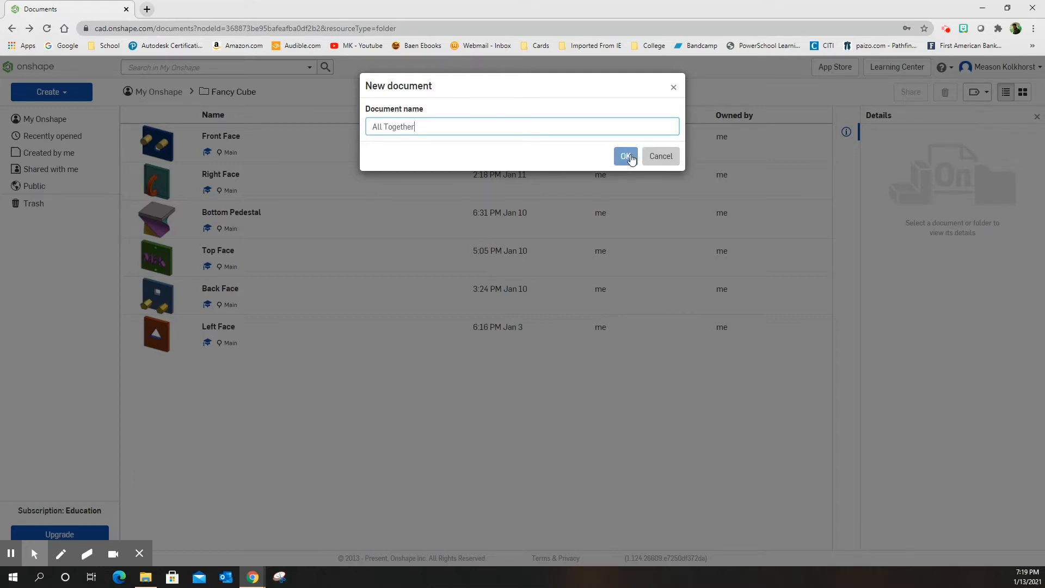
pyautogui.click(625, 156)
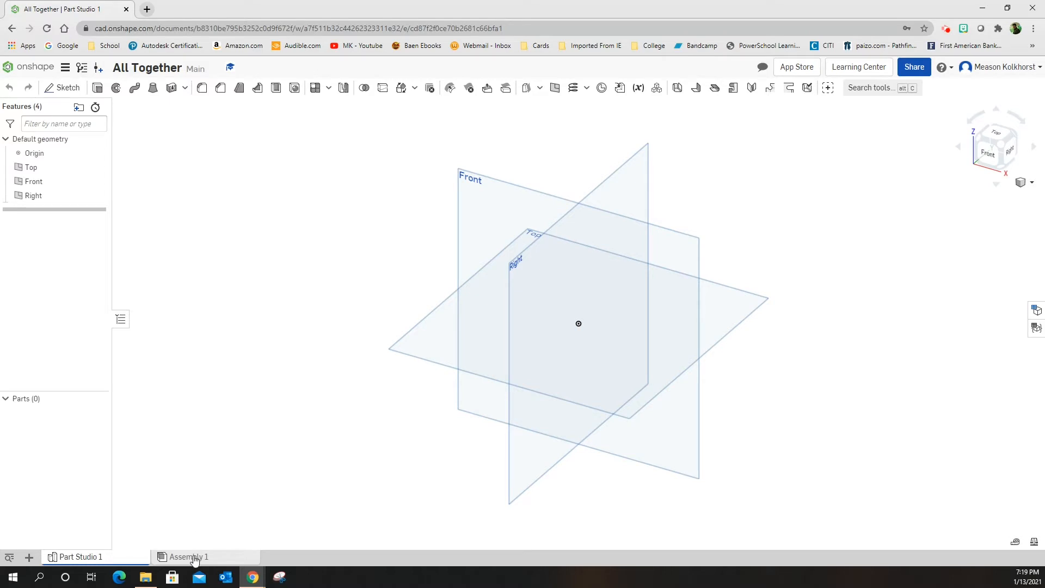
# Step: In Assembly 1, browse Insert > Other documents > My Onshape > Fancy Cube folder
pyautogui.click(189, 556)
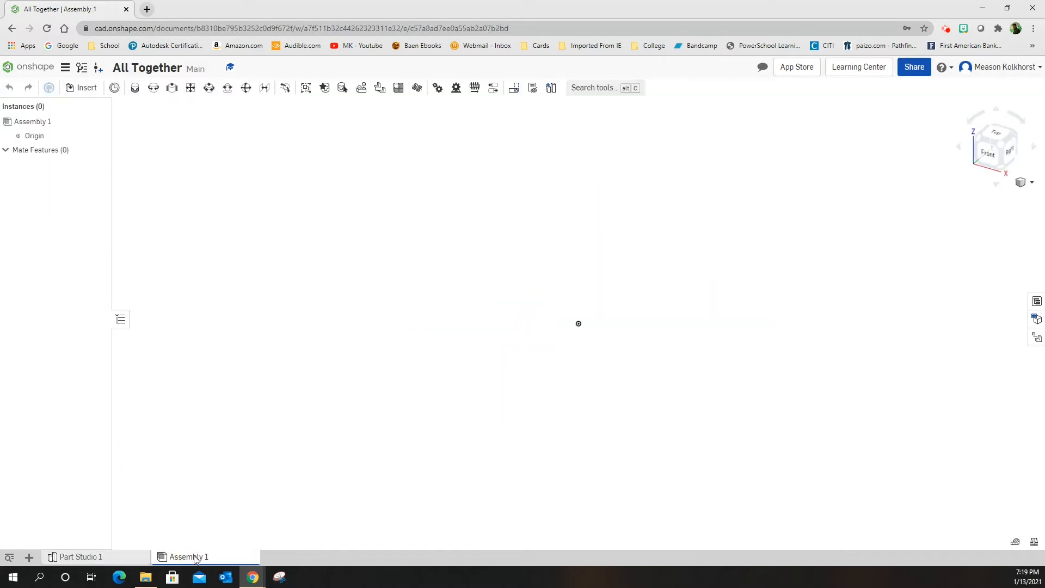
pyautogui.moveTo(86, 87)
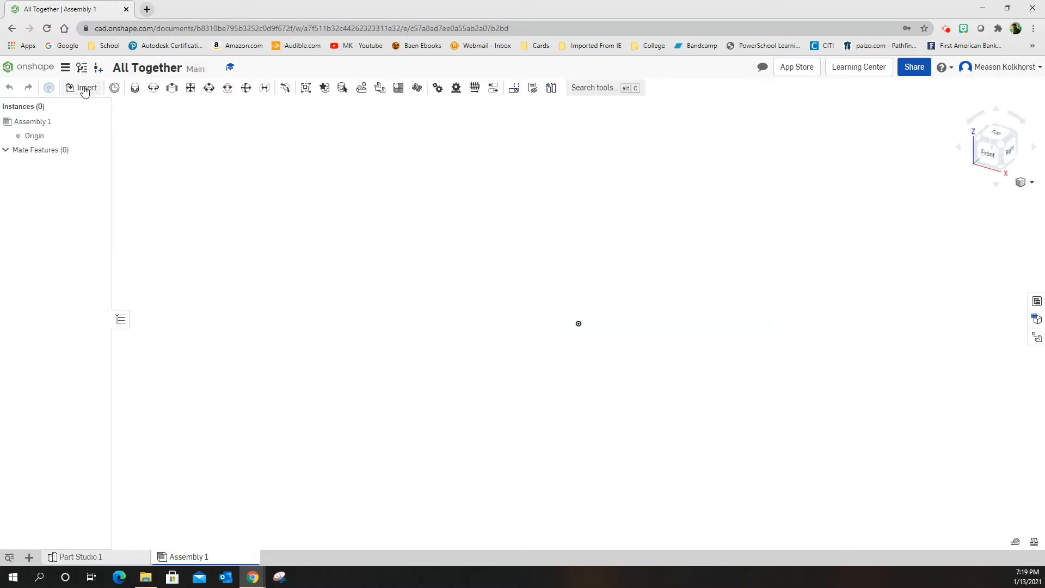
pyautogui.click(86, 87)
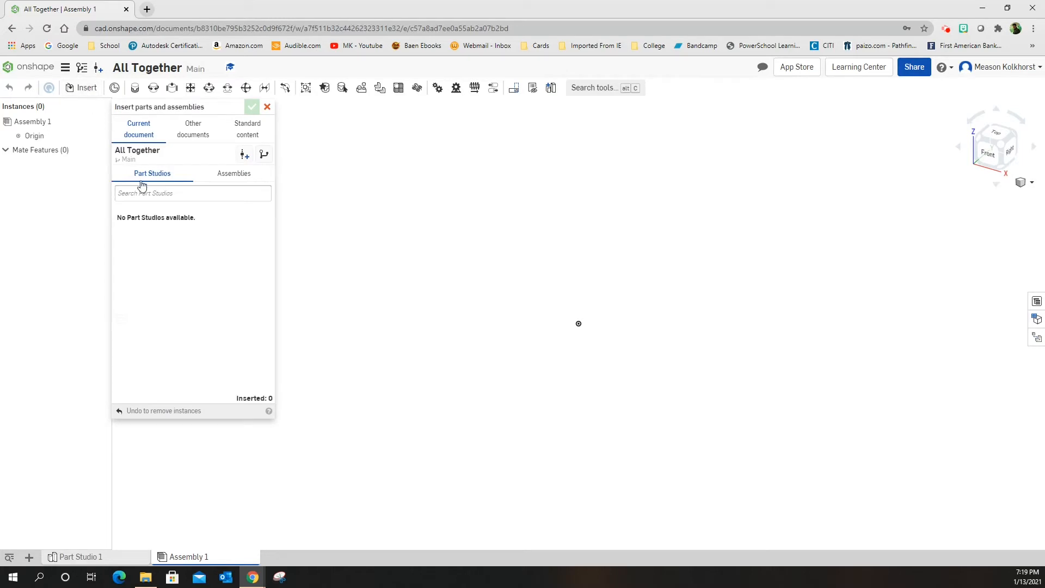
pyautogui.moveTo(139, 129)
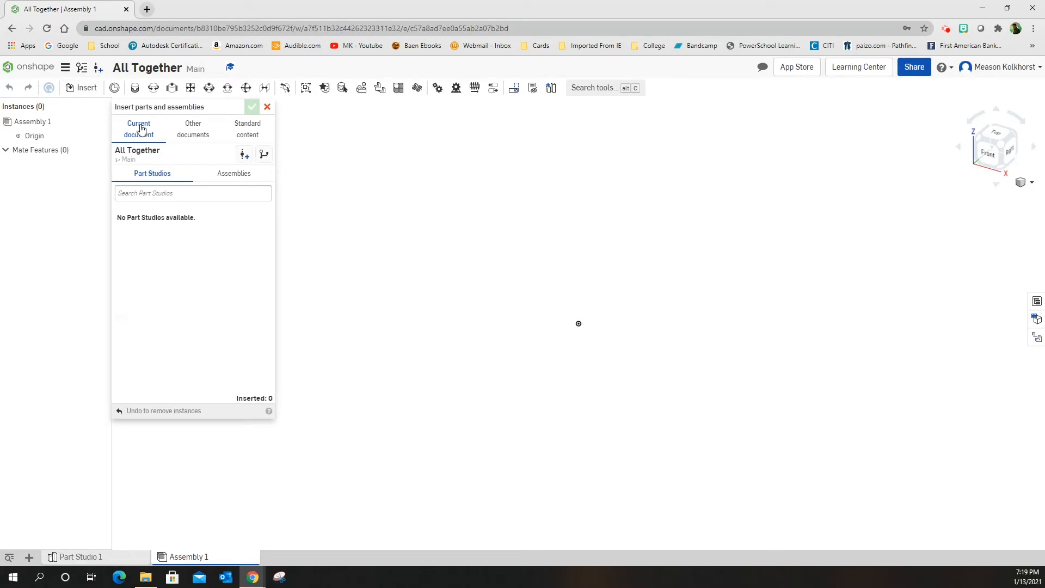
pyautogui.moveTo(151, 236)
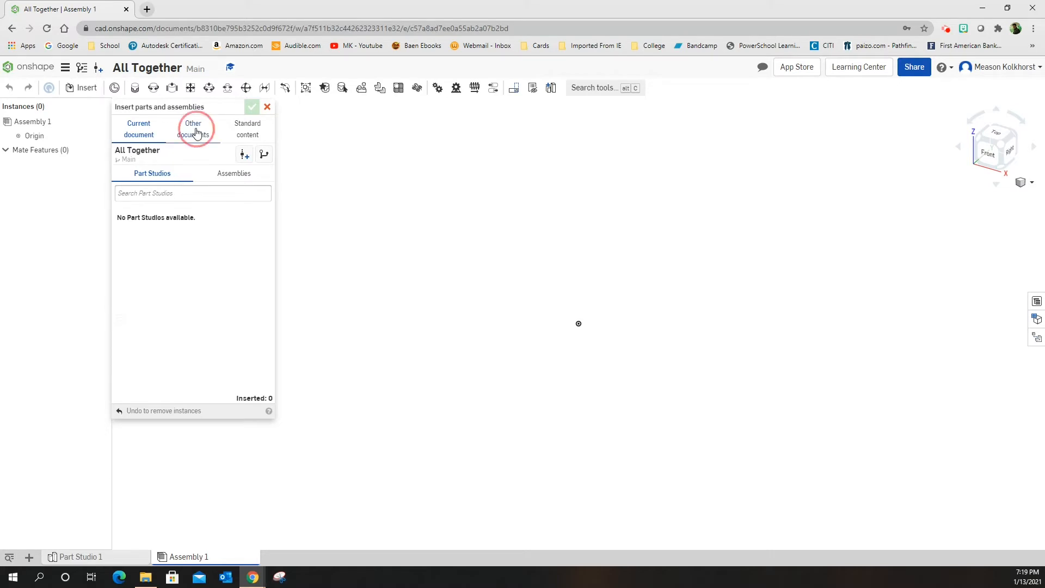
pyautogui.click(192, 128)
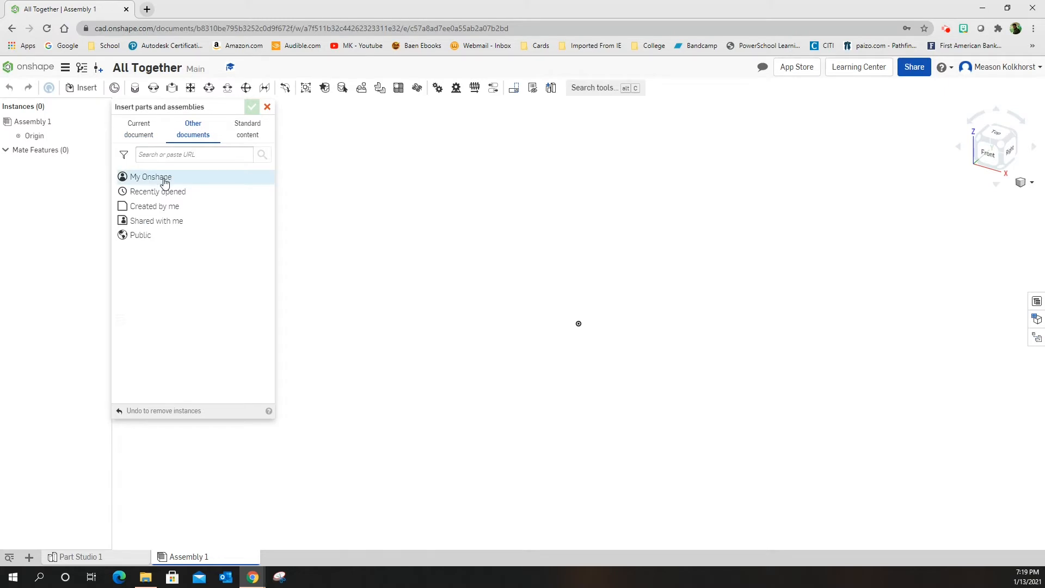
pyautogui.click(151, 176)
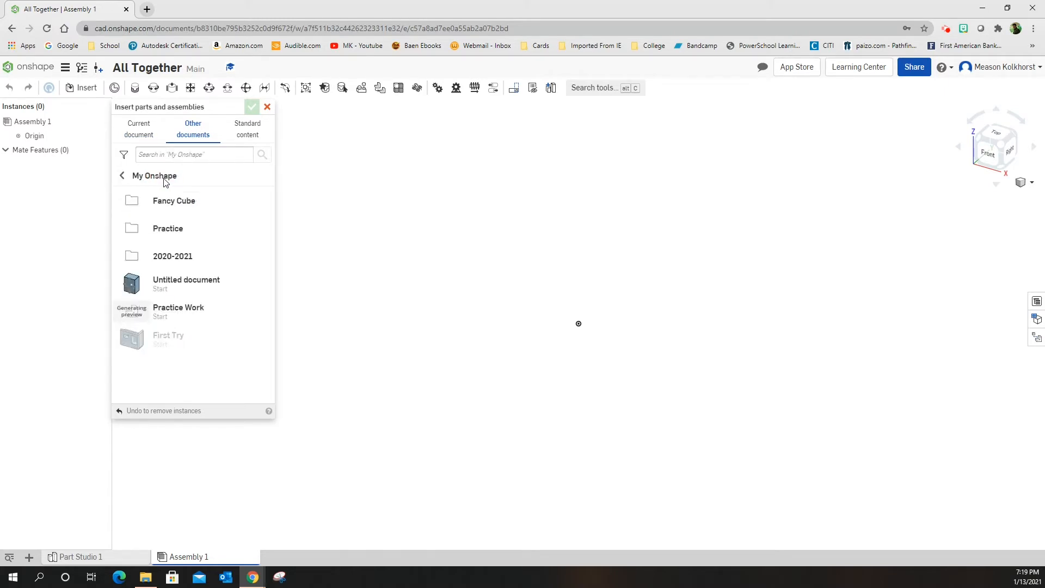
pyautogui.moveTo(166, 194)
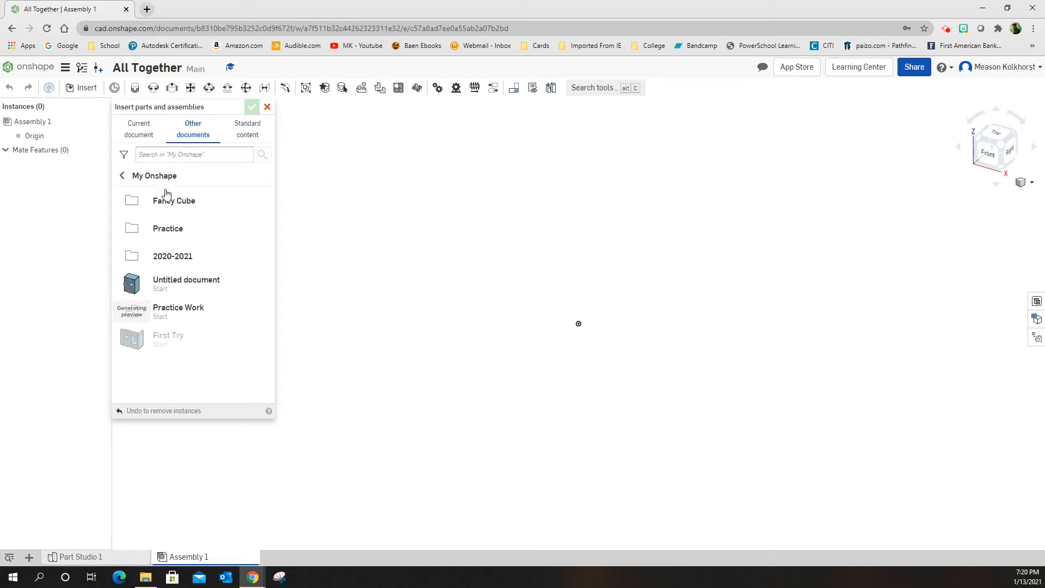
pyautogui.moveTo(173, 200)
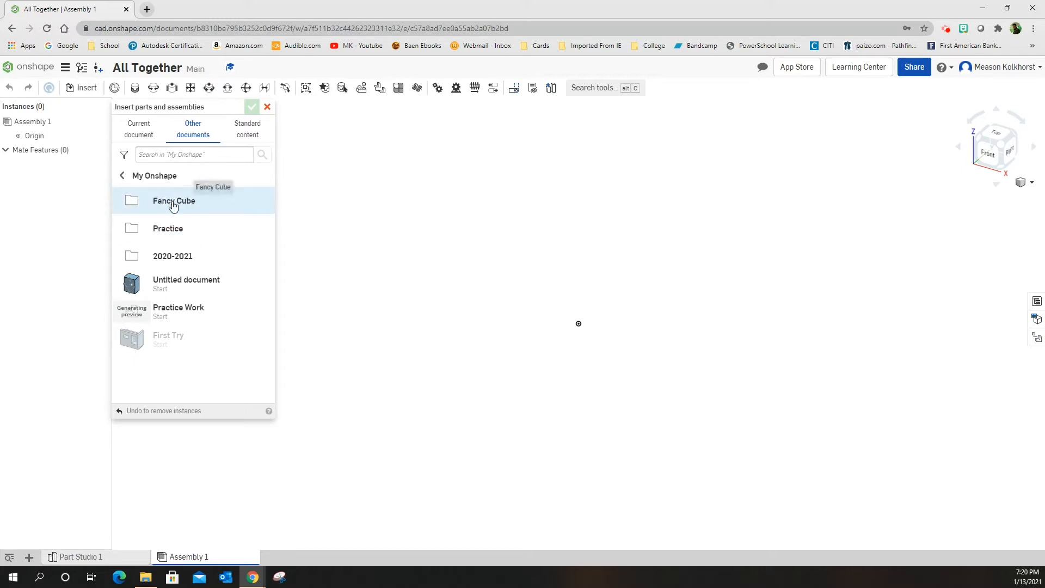
pyautogui.click(173, 201)
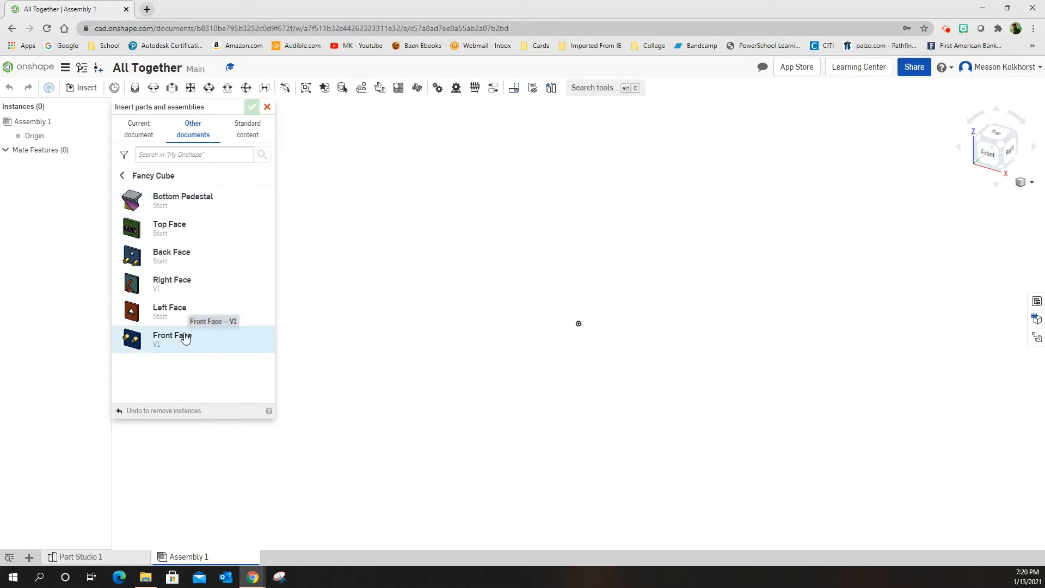
# Step: Choose the Front Face document and save a new version of it for insertion
pyautogui.click(172, 338)
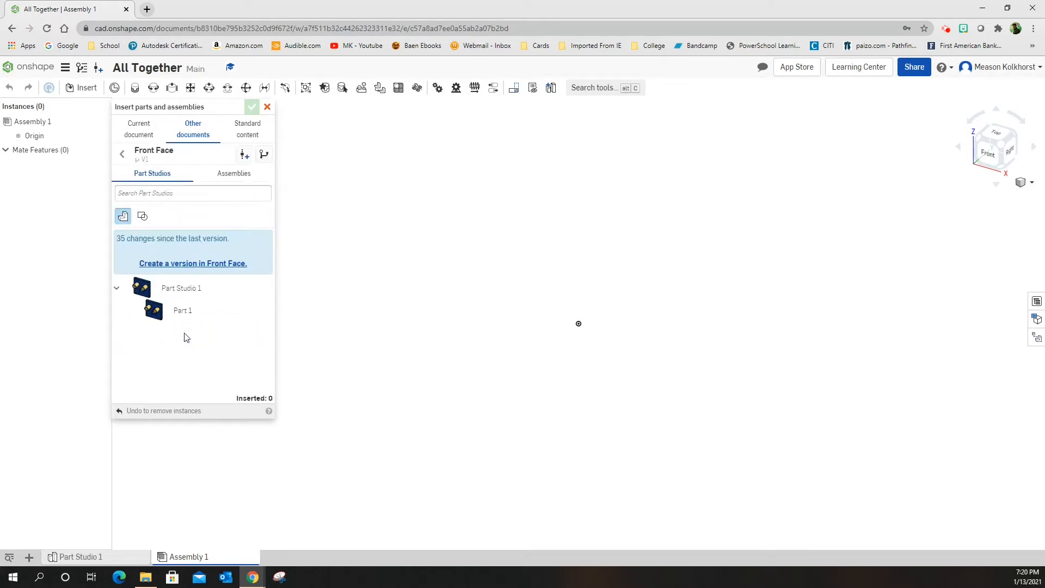
pyautogui.moveTo(193, 287)
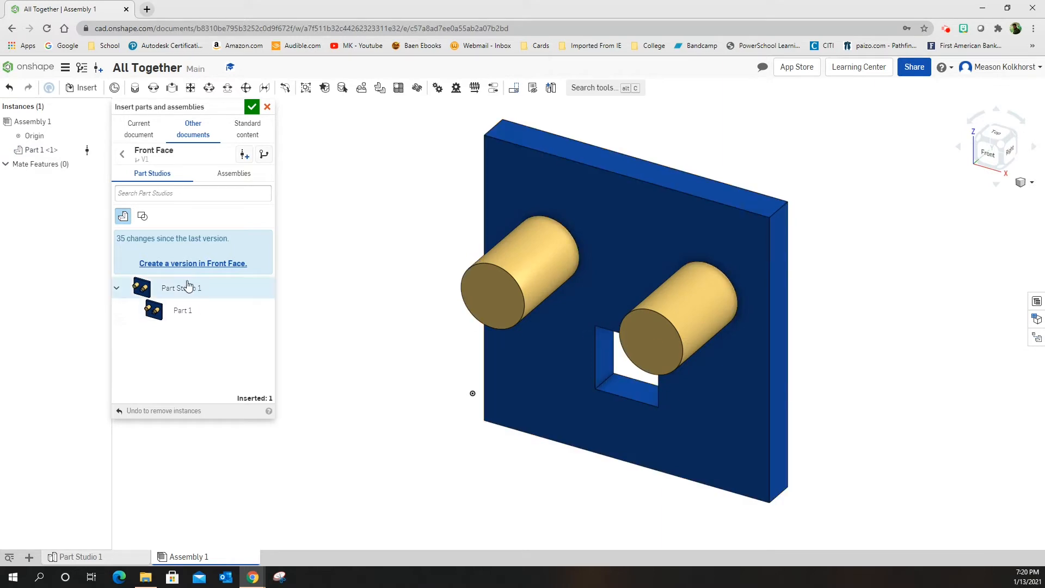
pyautogui.moveTo(180, 288)
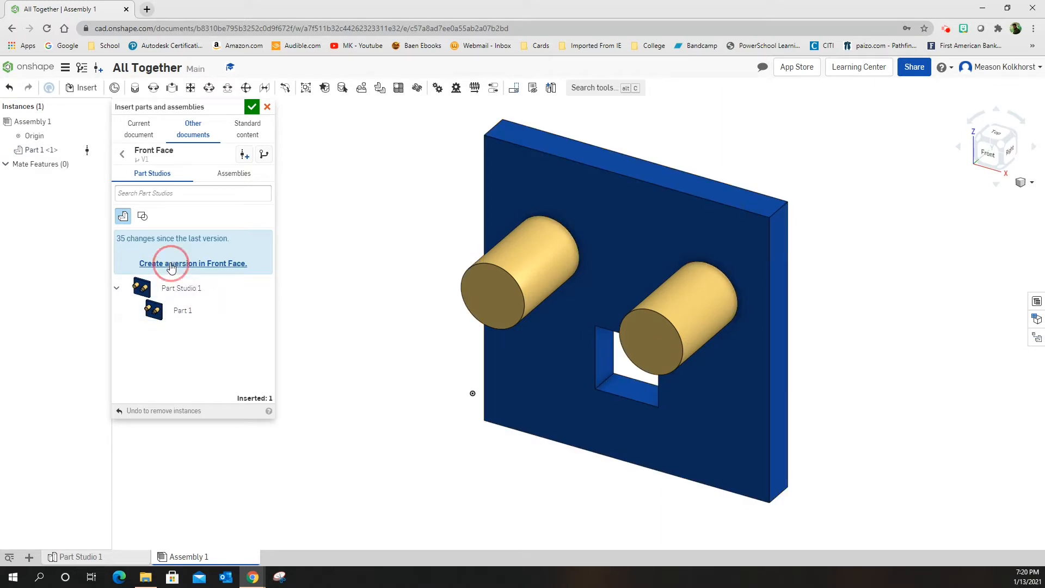
pyautogui.click(194, 264)
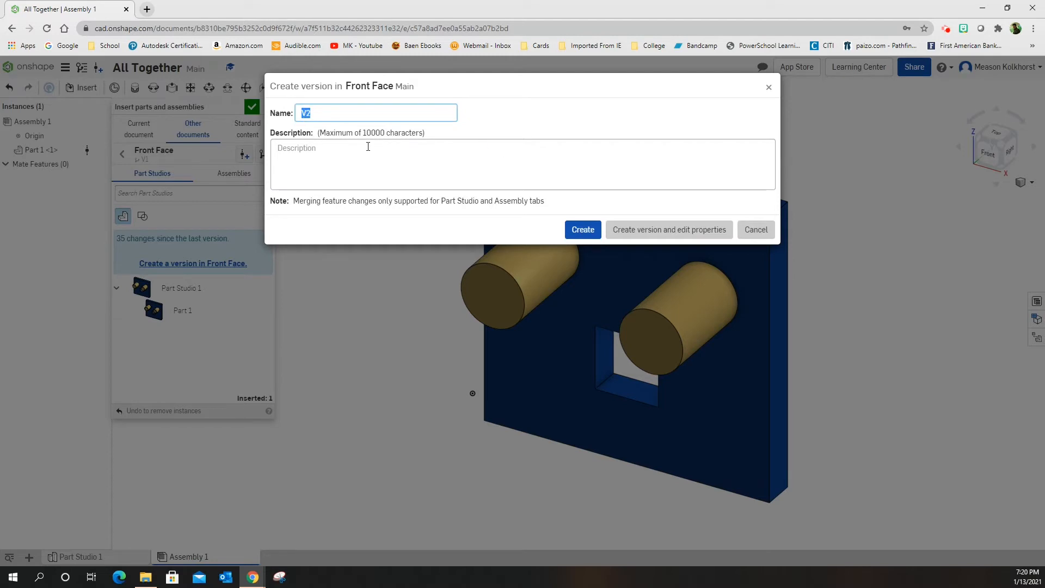
pyautogui.moveTo(445, 142)
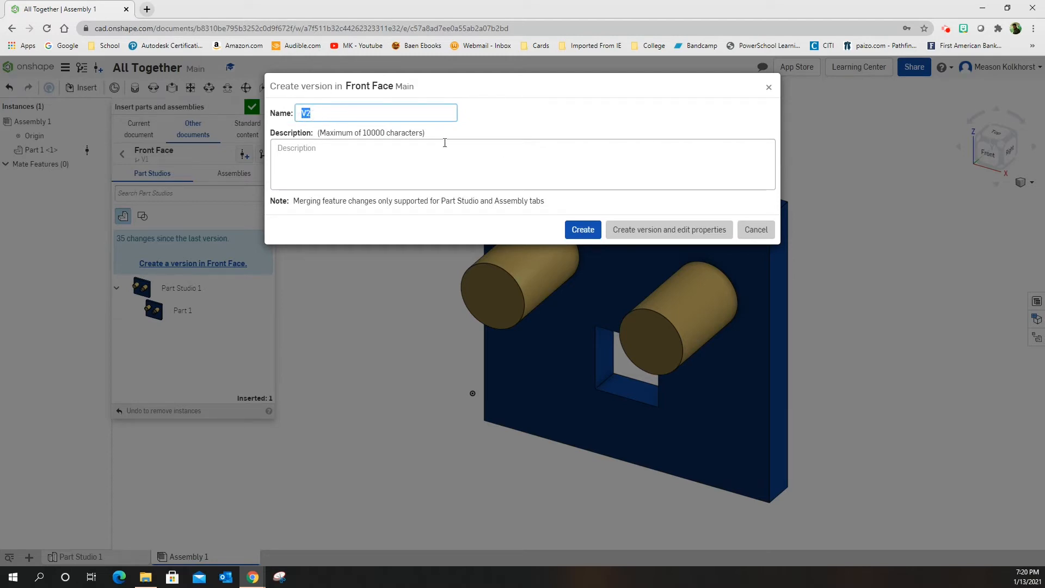
pyautogui.moveTo(682, 240)
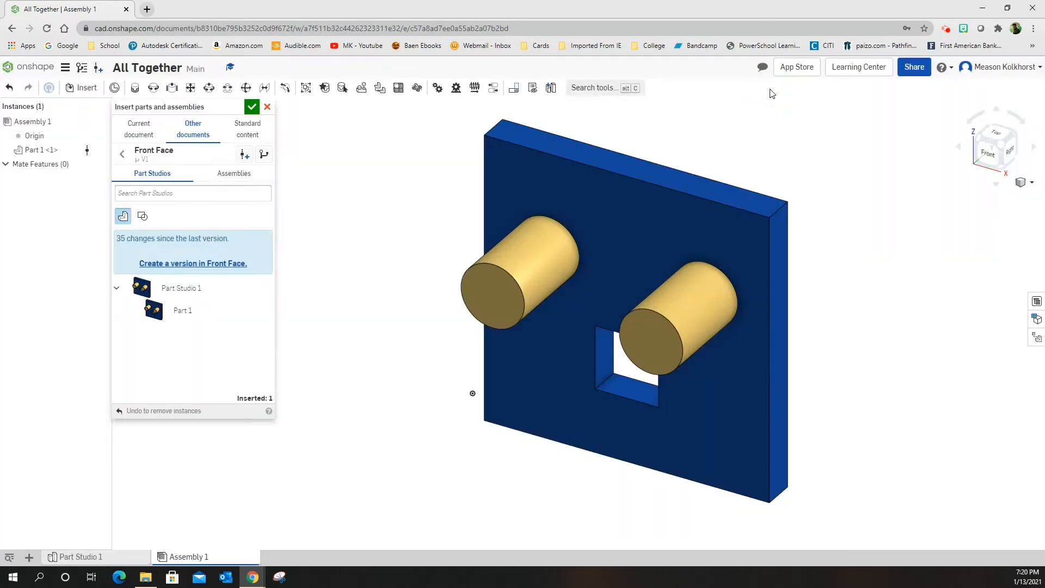
pyautogui.moveTo(178, 287)
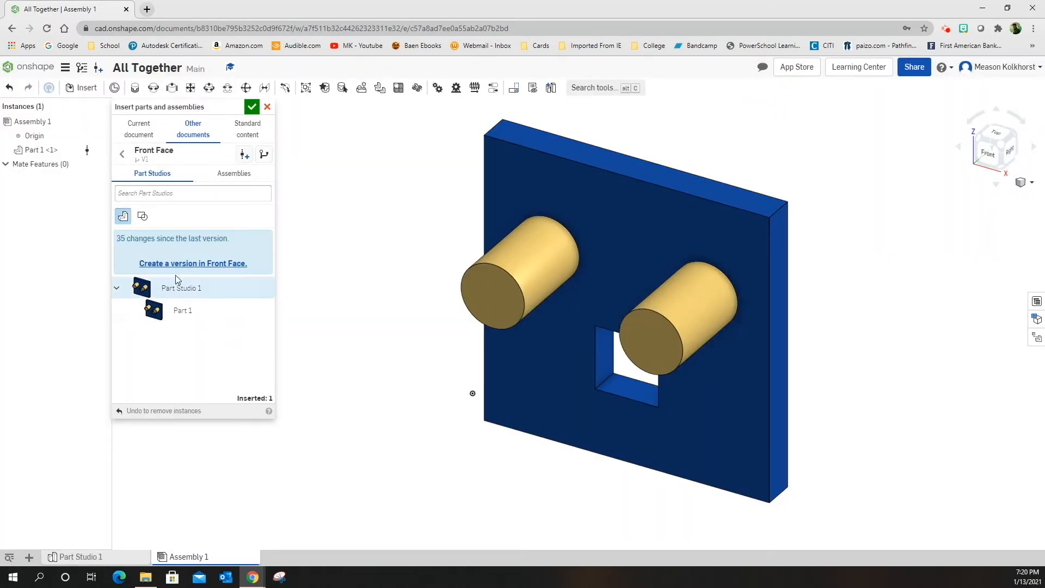
pyautogui.moveTo(167, 294)
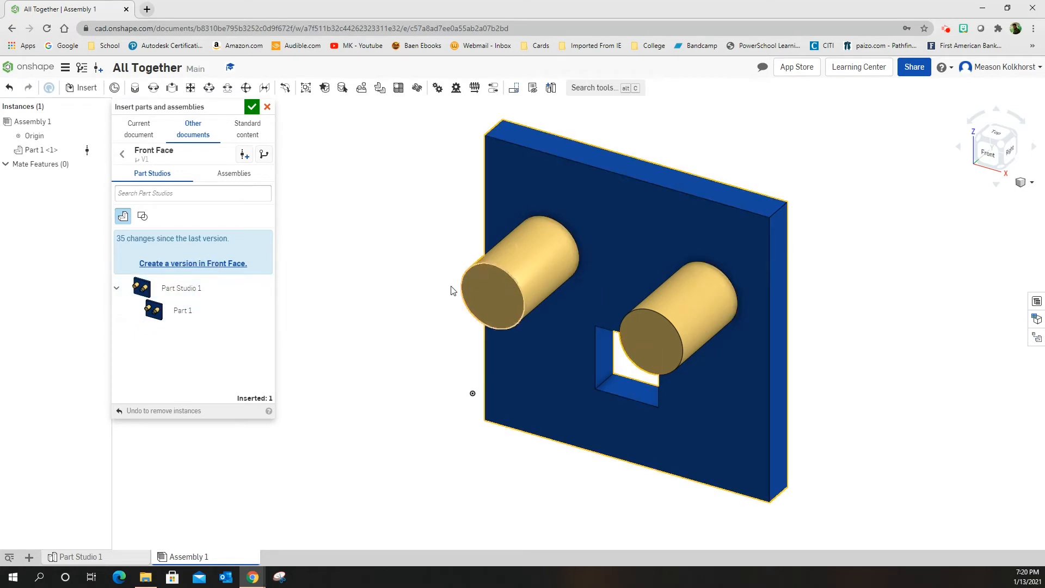
# Step: Finish inserting and fix the Front Face instance Part 1 <1> in place
pyautogui.click(252, 107)
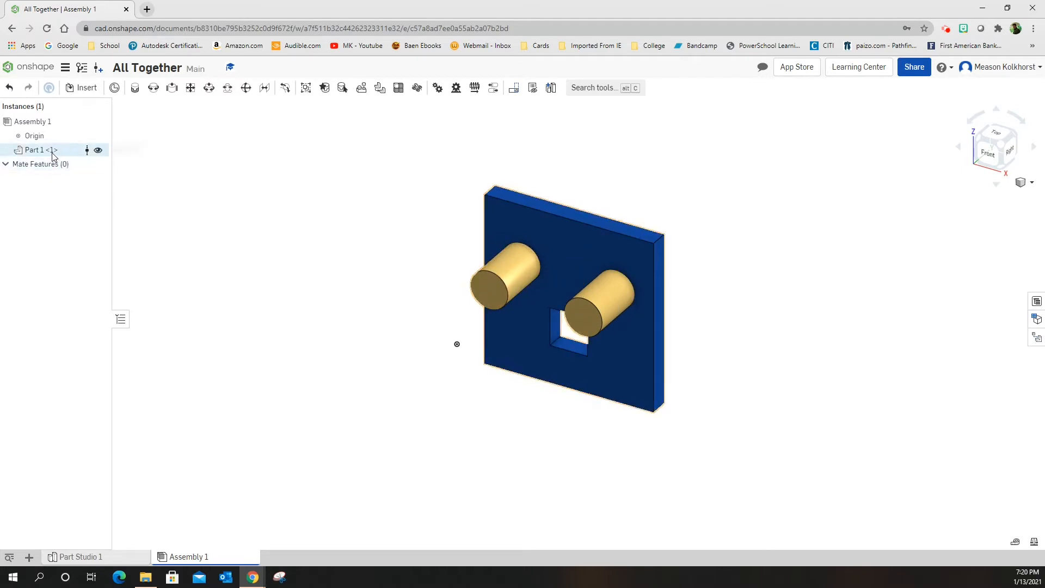
pyautogui.moveTo(36, 149)
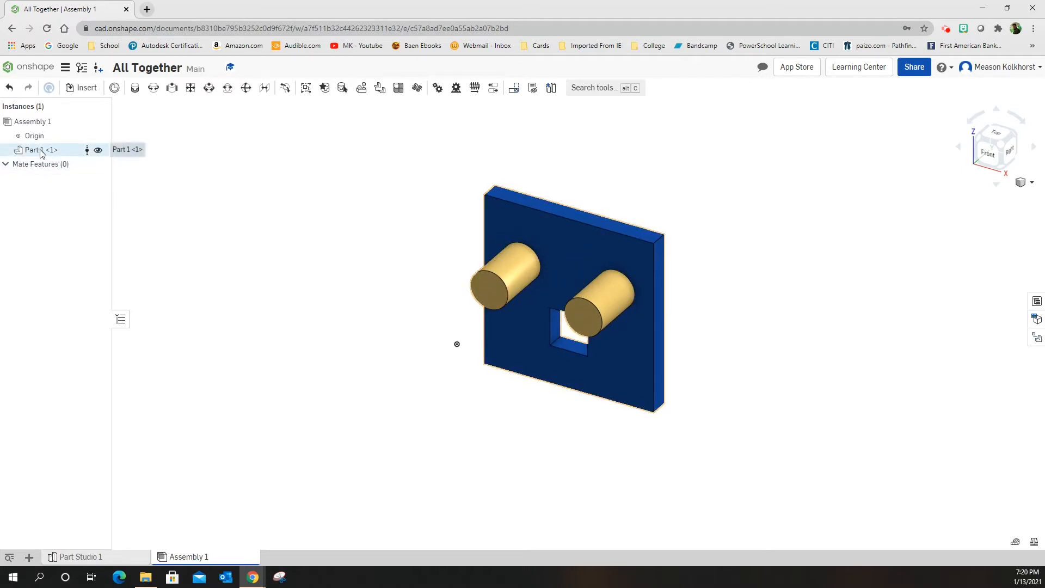
pyautogui.rightClick(37, 149)
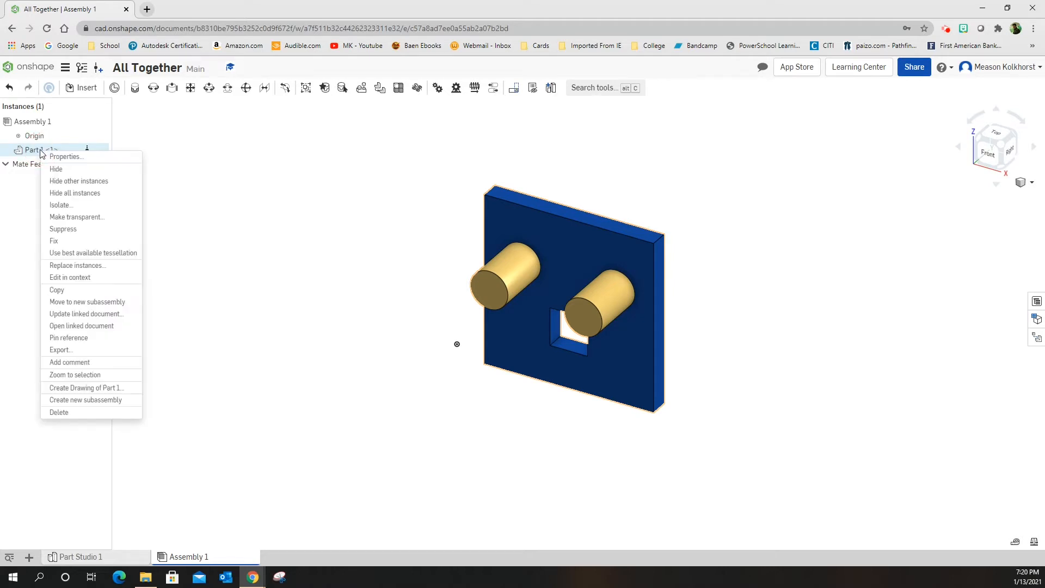
pyautogui.moveTo(62, 228)
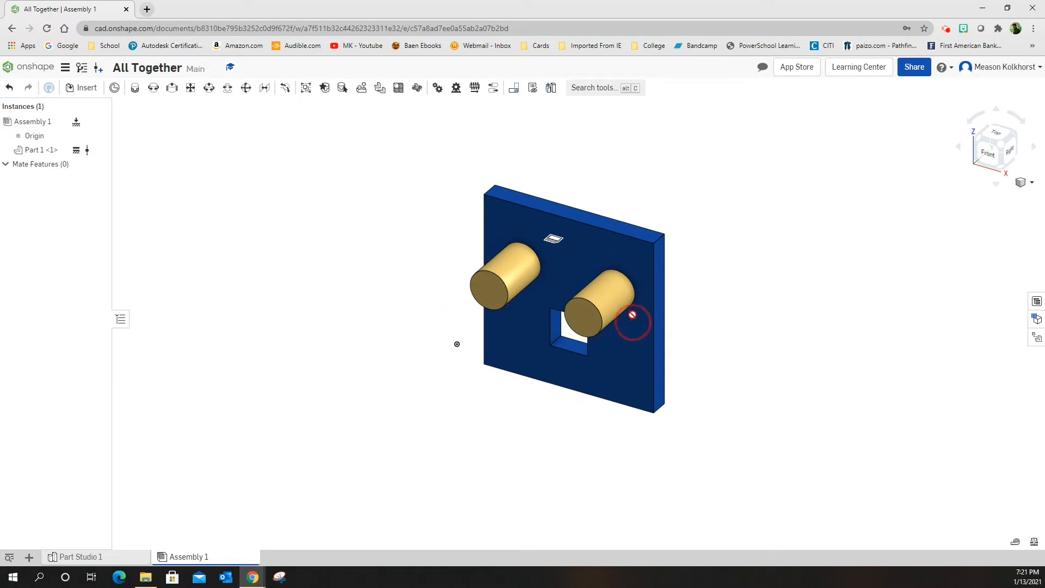
pyautogui.click(556, 269)
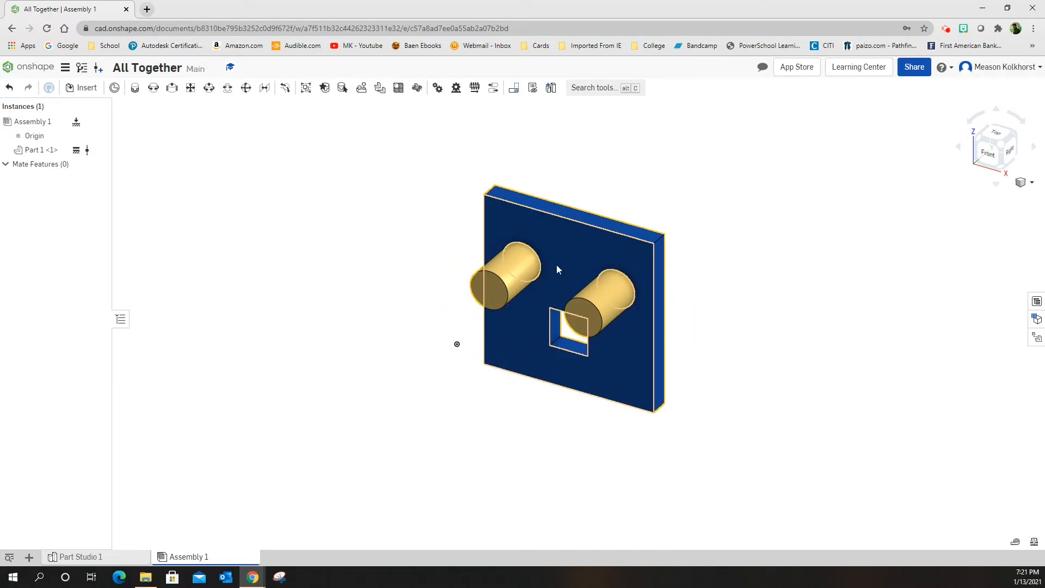
pyautogui.click(433, 246)
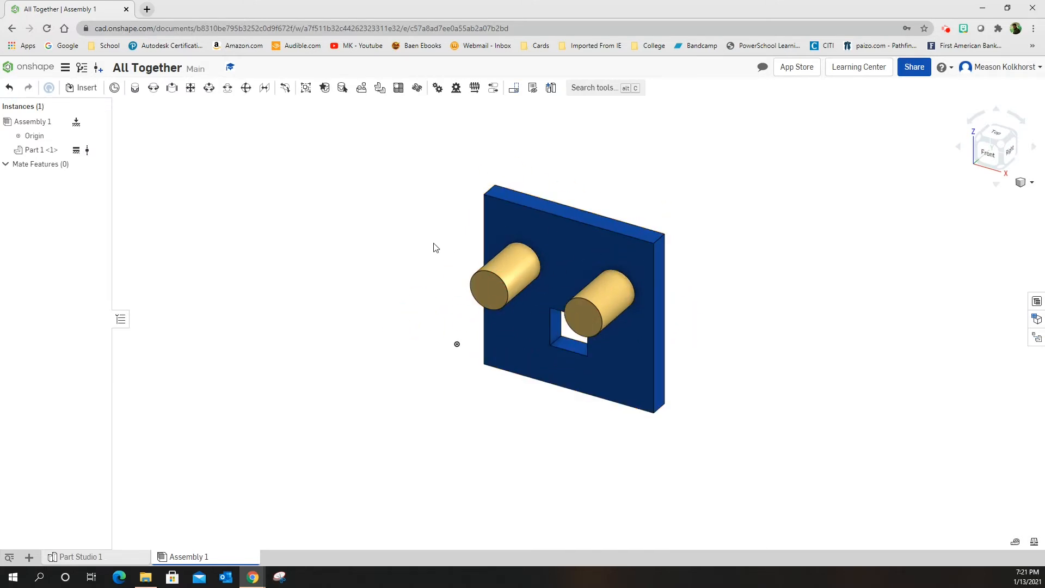
pyautogui.moveTo(86, 88)
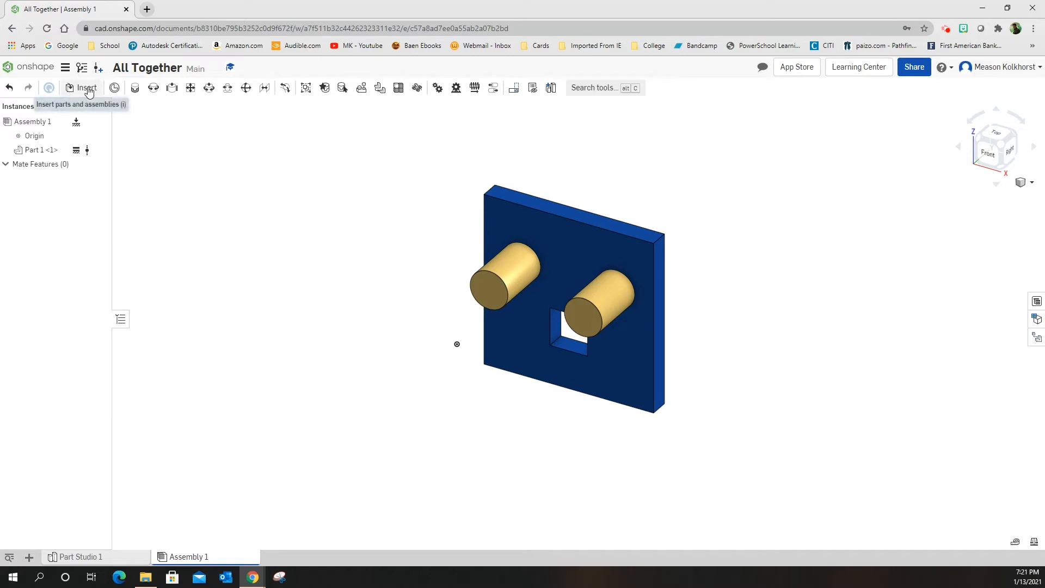
pyautogui.moveTo(85, 87)
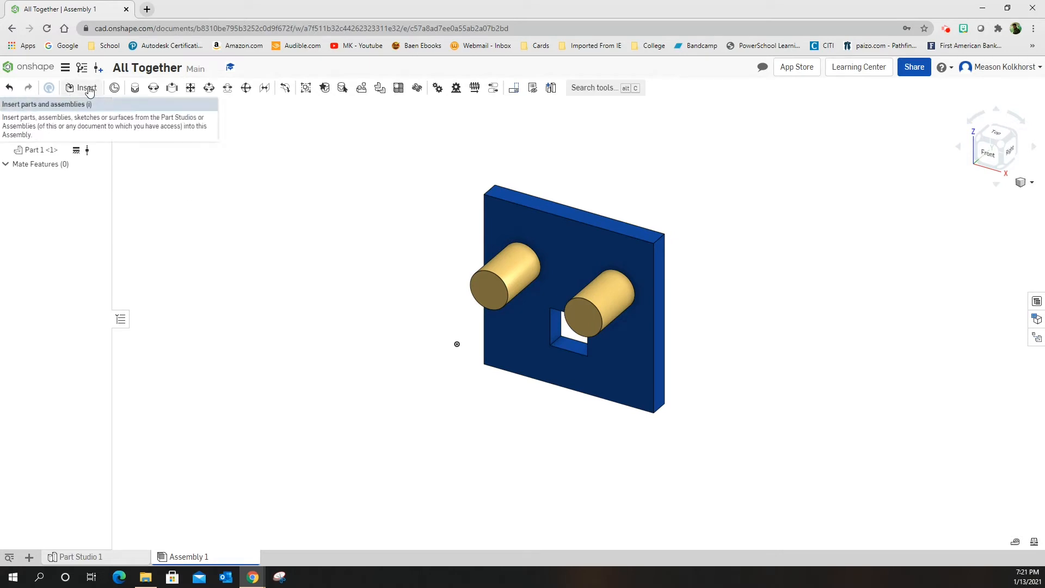
# Step: Insert from My Onshape > Fancy Cube and choose the Left Face document
pyautogui.click(86, 87)
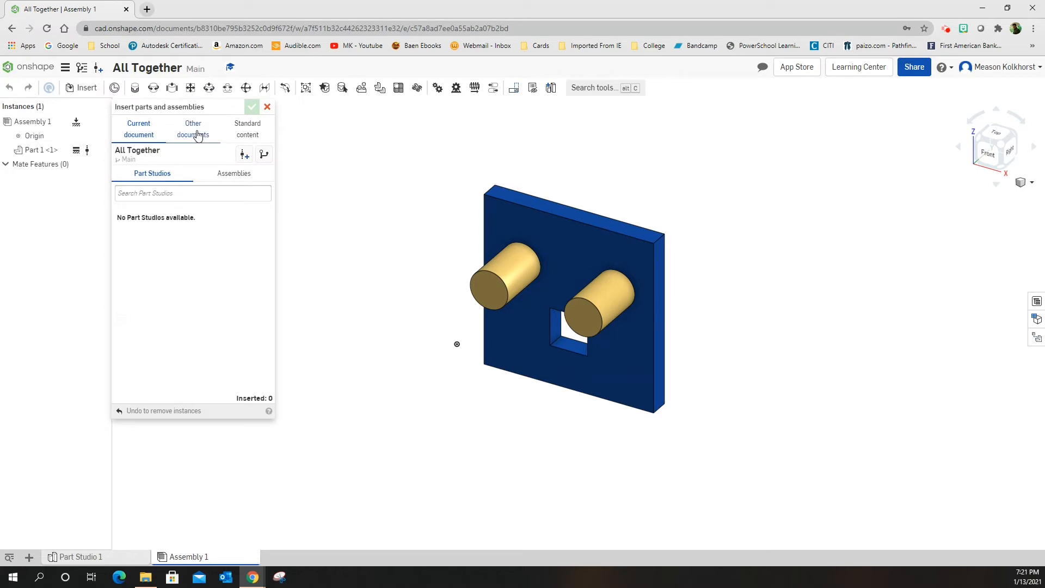
pyautogui.click(193, 128)
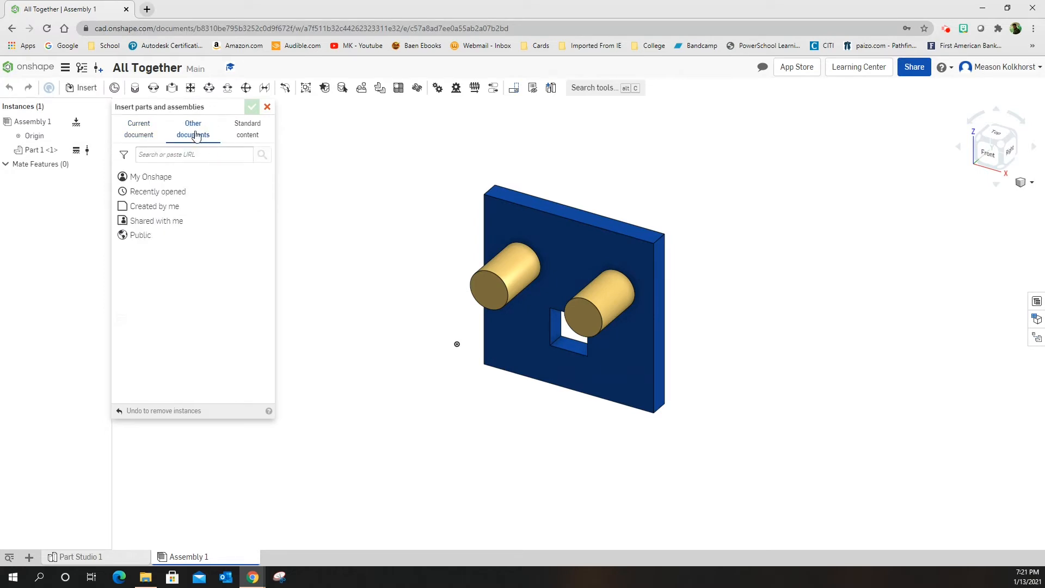
pyautogui.click(150, 176)
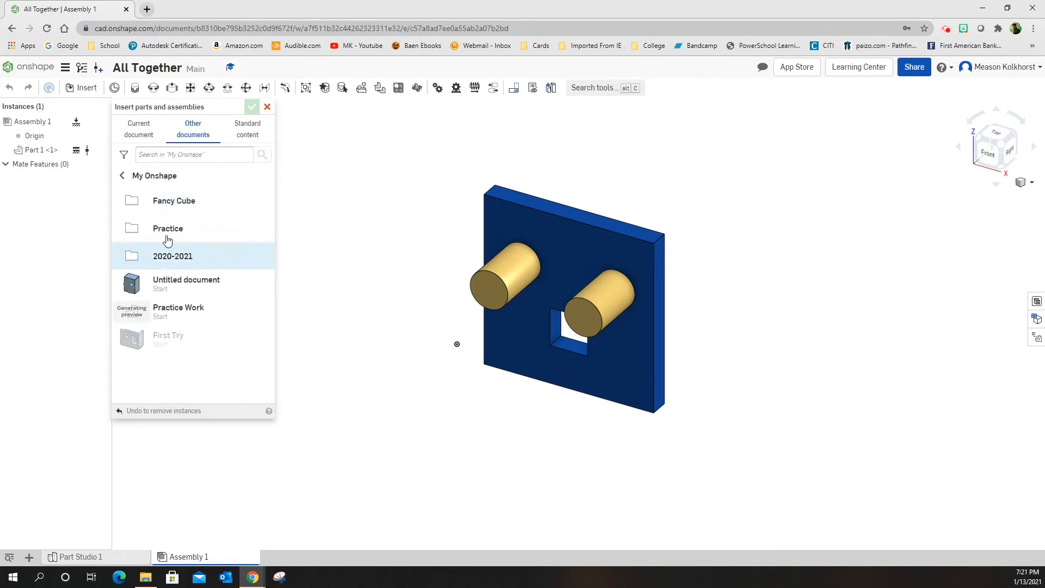
pyautogui.click(173, 201)
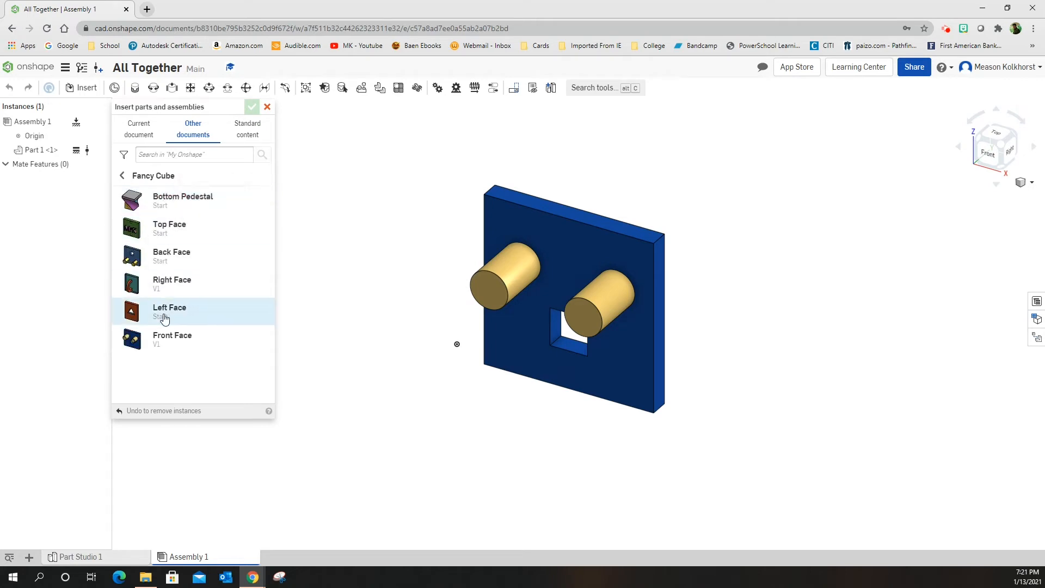
pyautogui.click(169, 311)
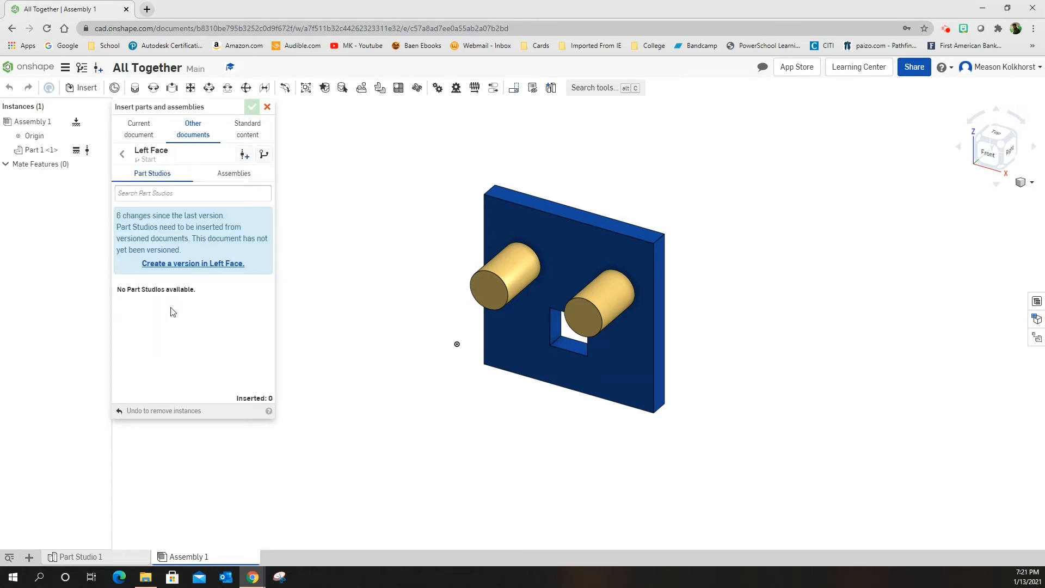
pyautogui.moveTo(194, 290)
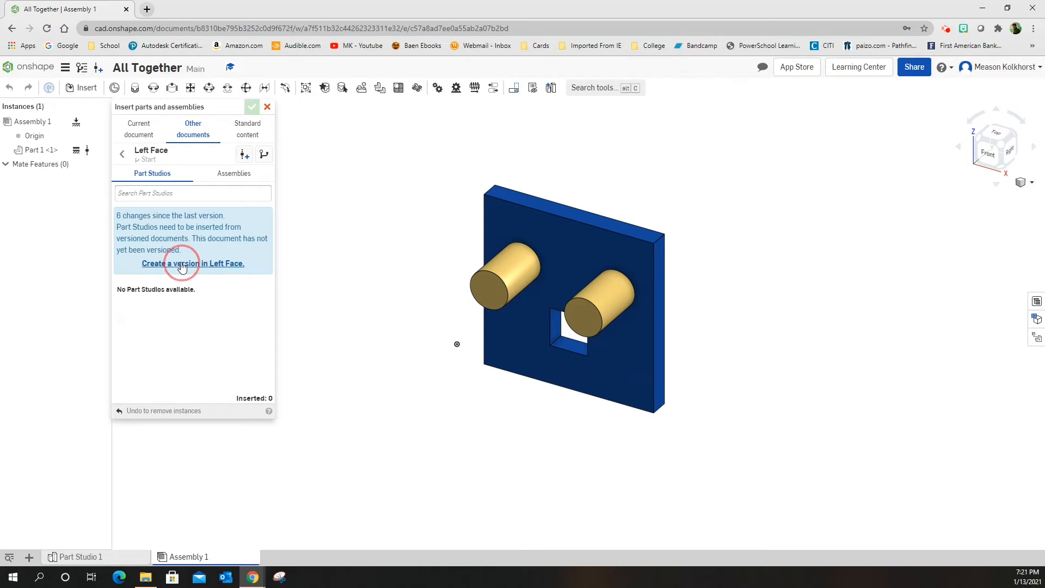
# Step: Create version V1 of Left Face and place its Part Studio 1 right of Front Face
pyautogui.click(193, 263)
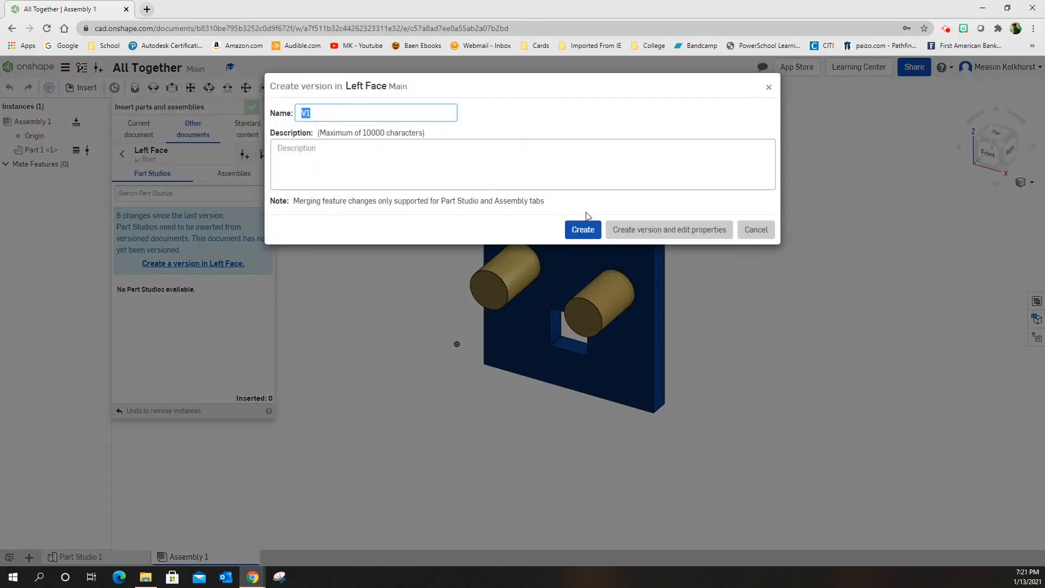
pyautogui.click(582, 229)
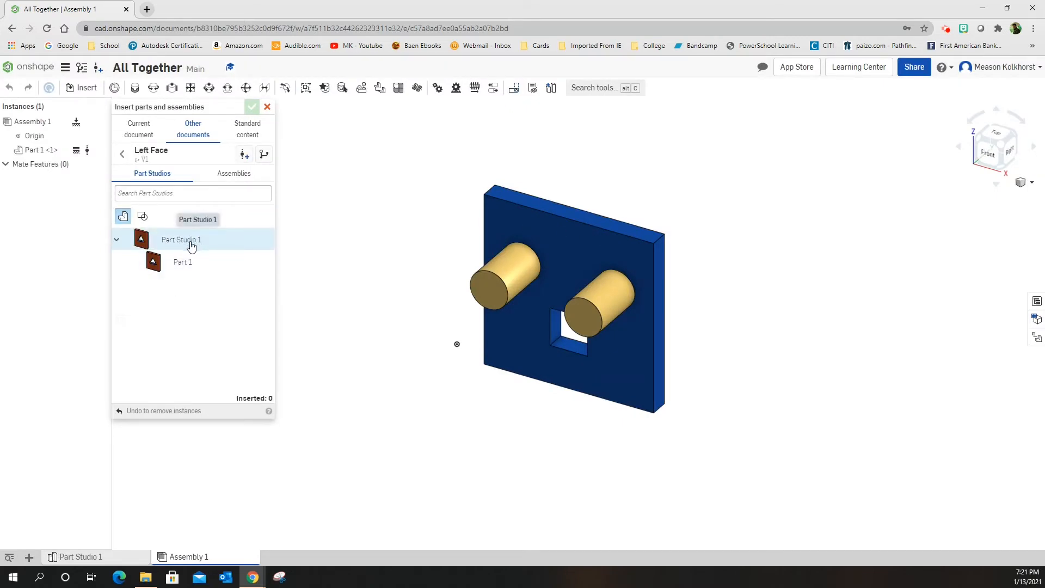
pyautogui.click(190, 241)
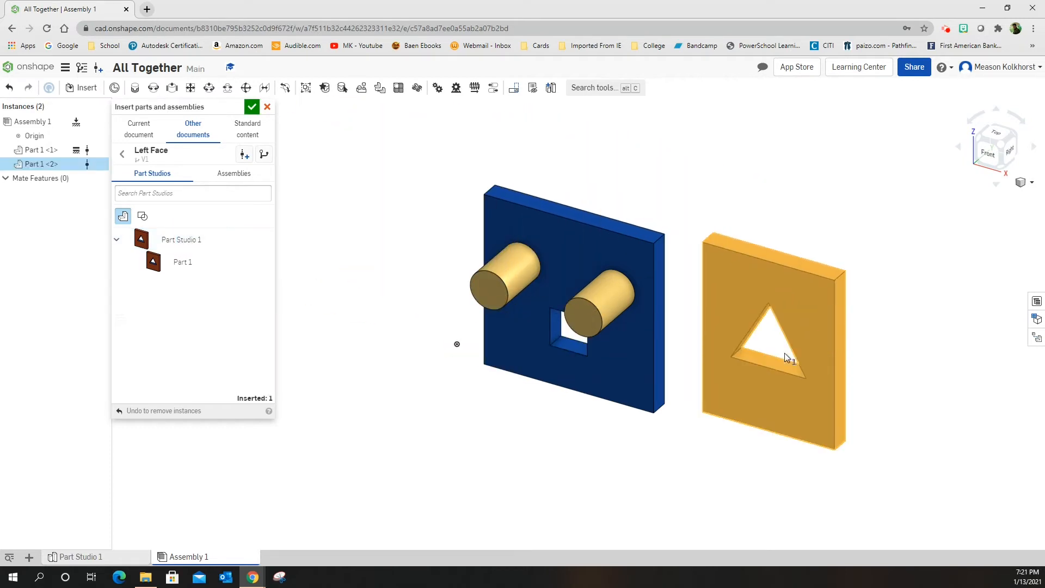
pyautogui.click(786, 357)
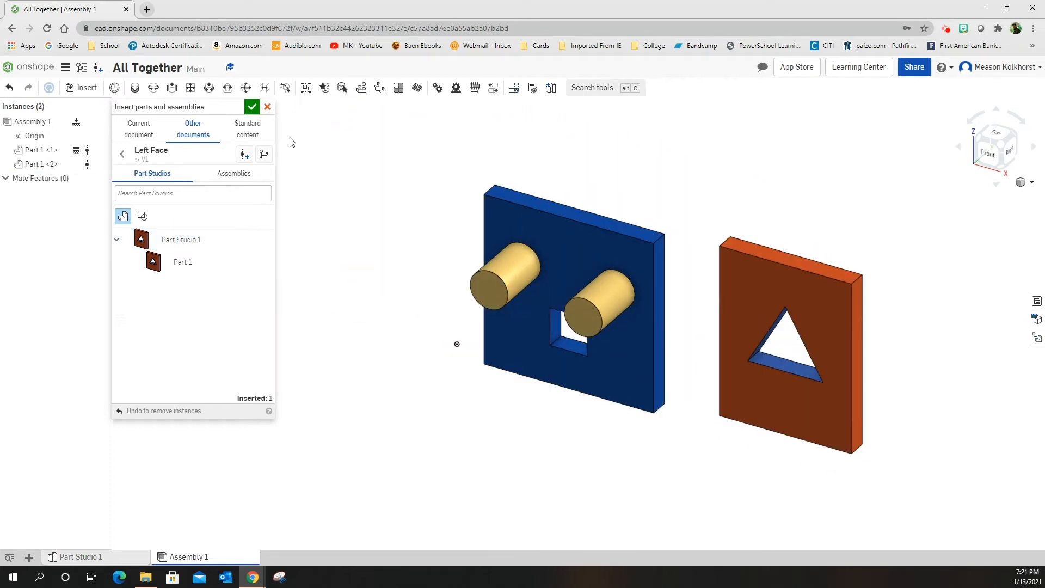
pyautogui.click(252, 107)
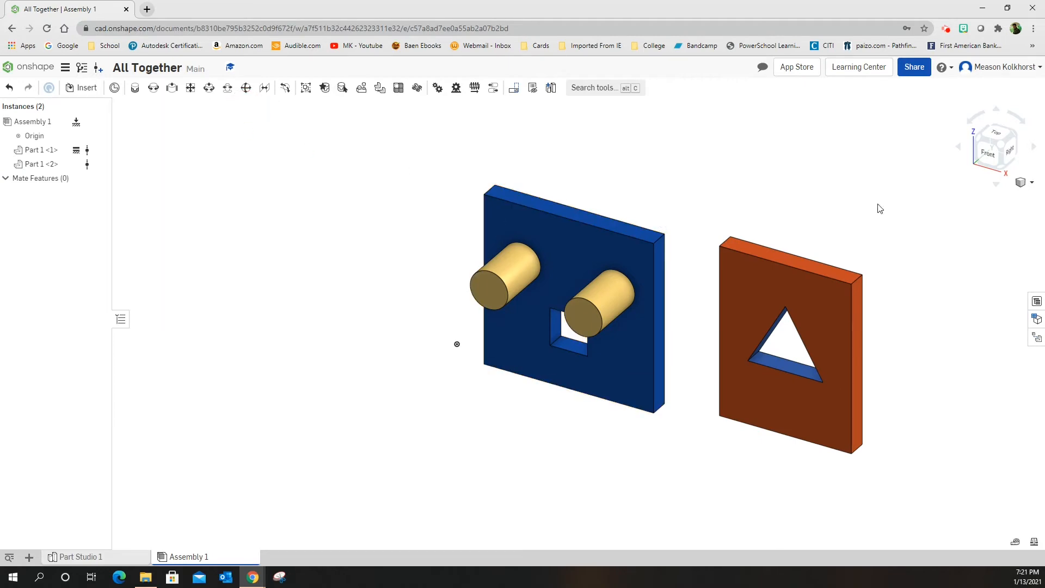
pyautogui.moveTo(1013, 140)
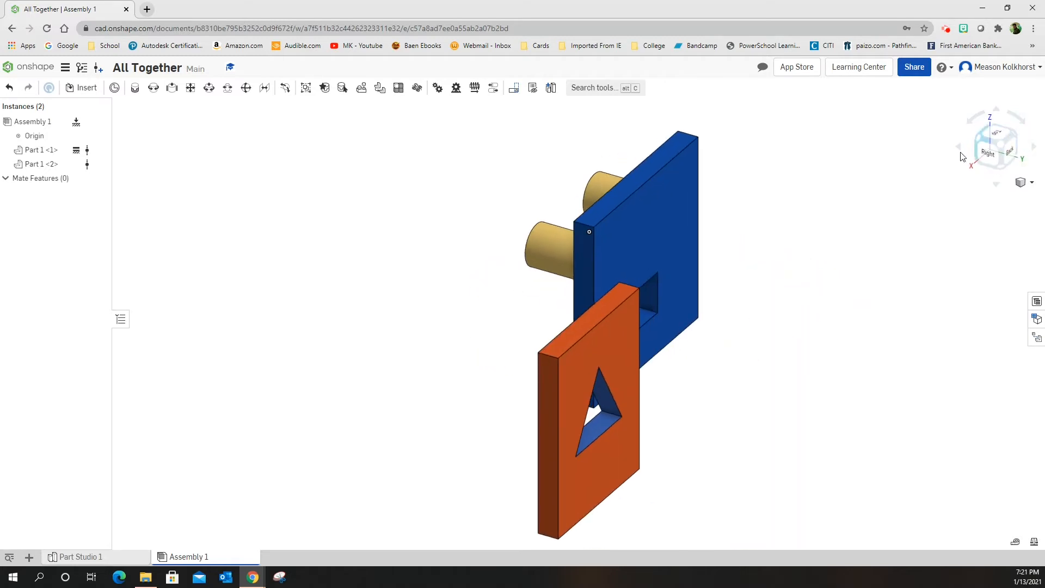
pyautogui.moveTo(1013, 139)
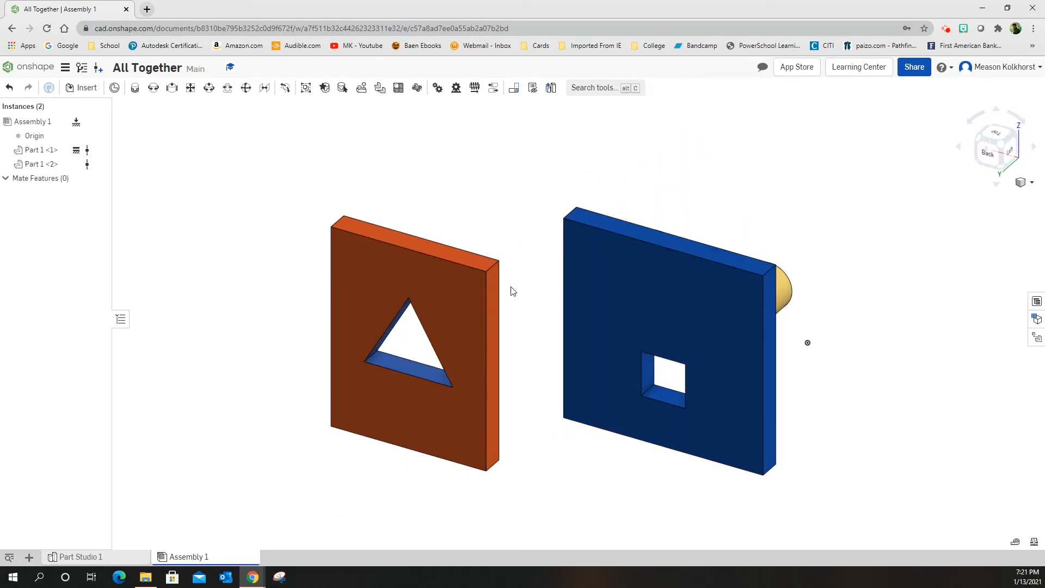
pyautogui.moveTo(506, 243)
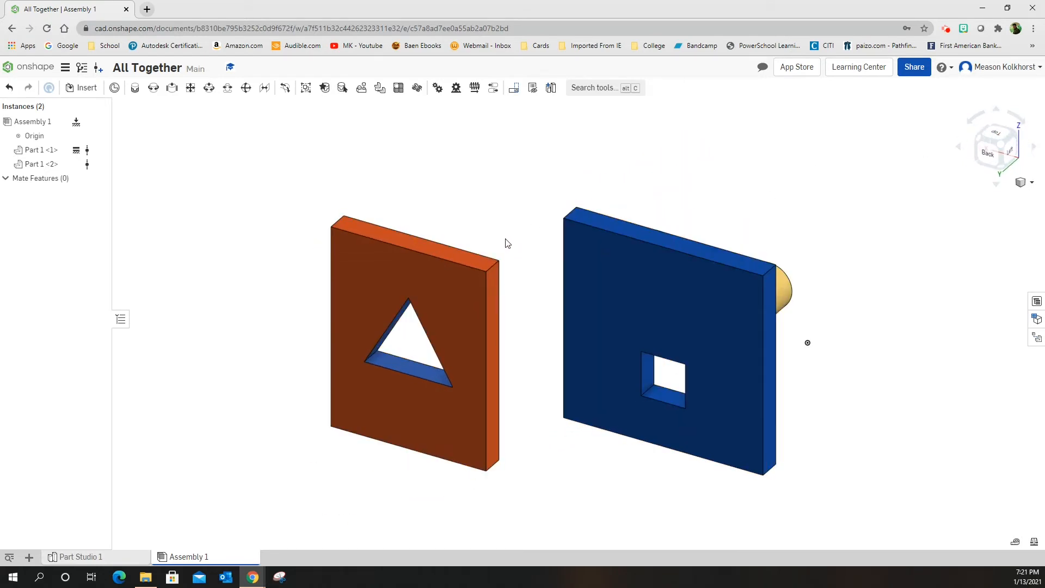
# Step: Rotate the view to show the back faces of both plates
pyautogui.click(497, 460)
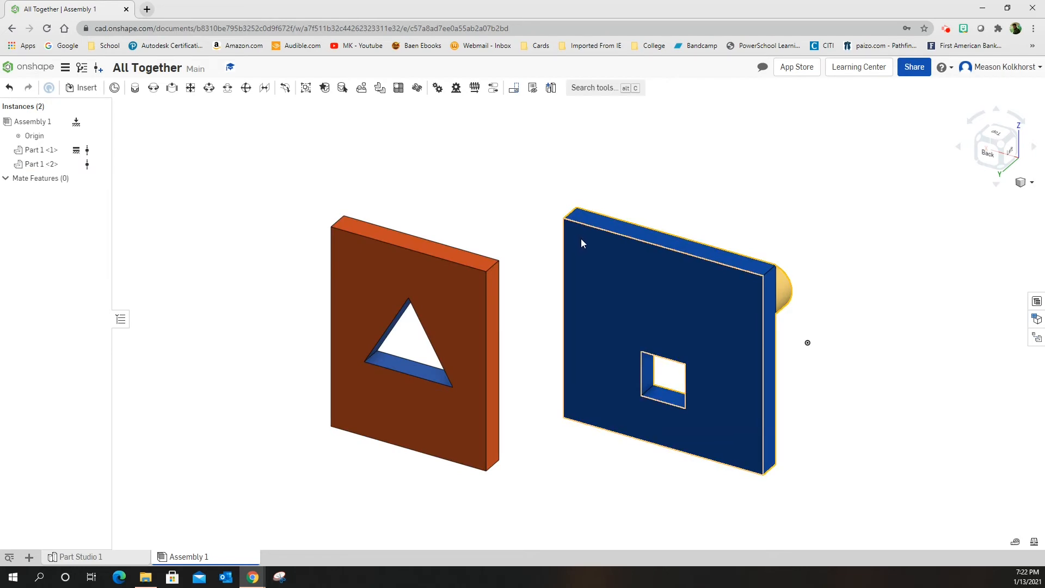
pyautogui.click(582, 279)
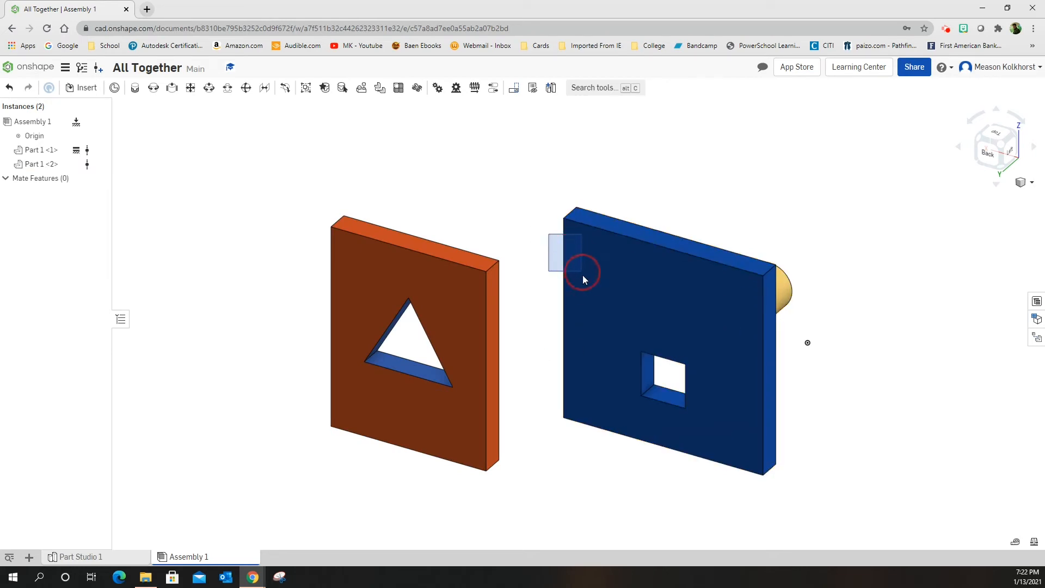
pyautogui.moveTo(579, 329)
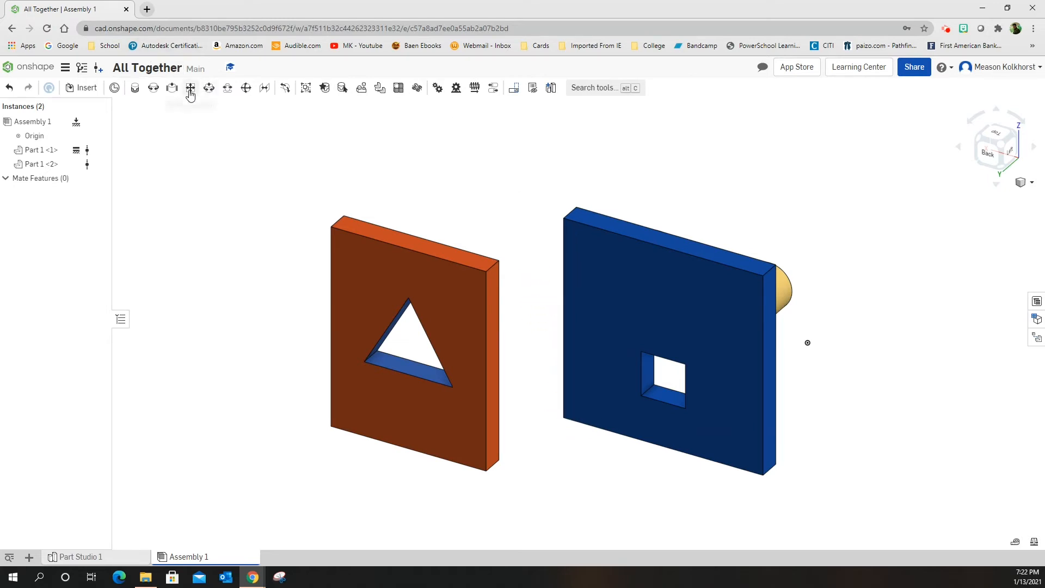
pyautogui.moveTo(190, 87)
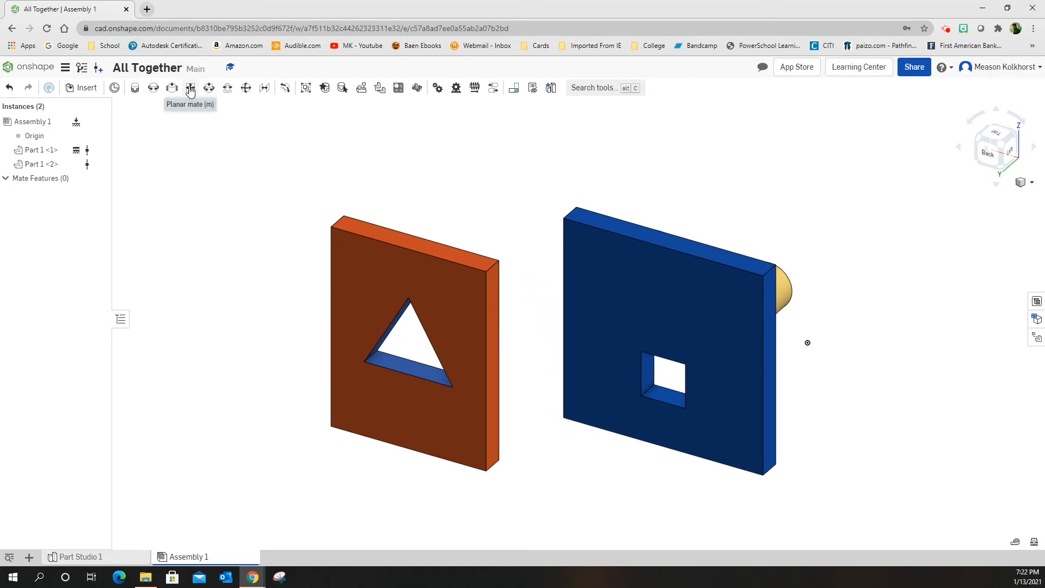
pyautogui.moveTo(190, 87)
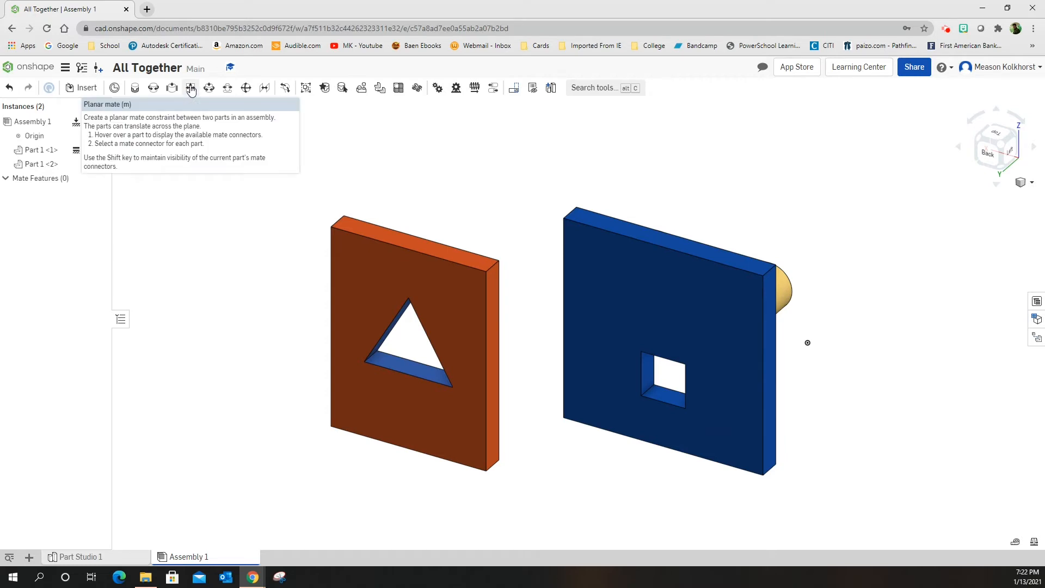
# Step: Start a Planar mate between the two plates
pyautogui.click(191, 87)
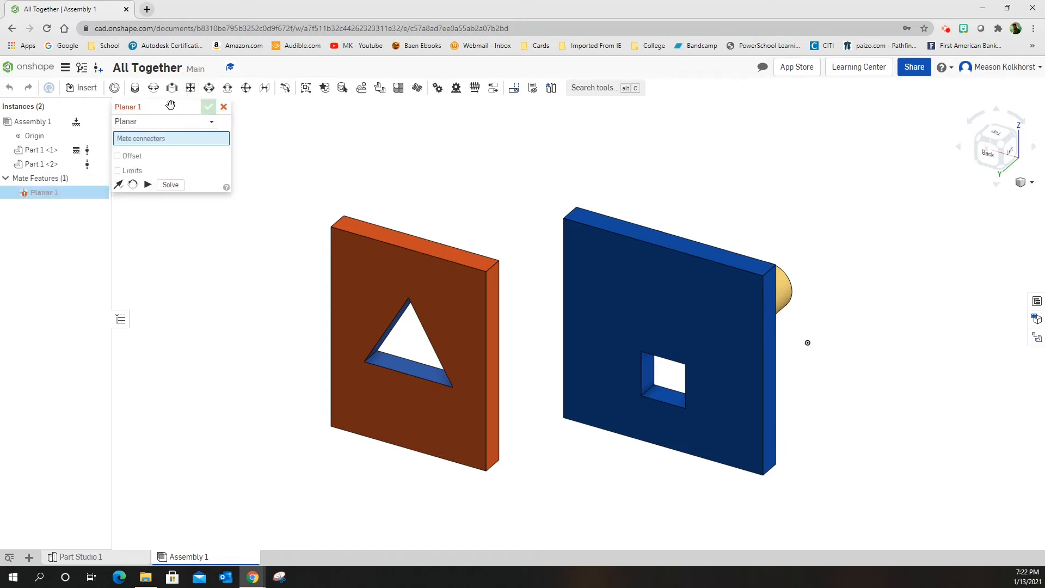
pyautogui.moveTo(335, 153)
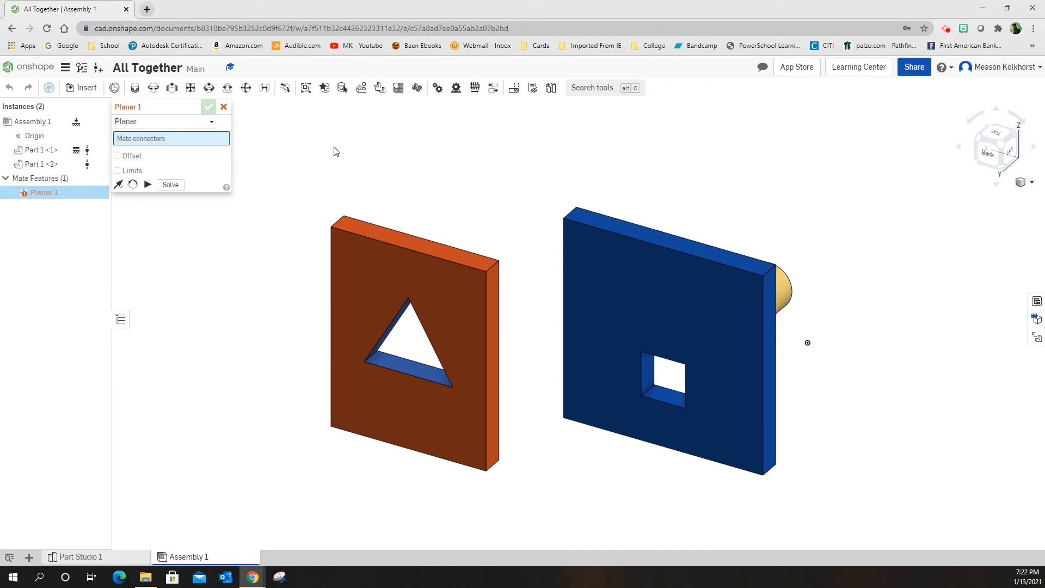
pyautogui.moveTo(295, 151)
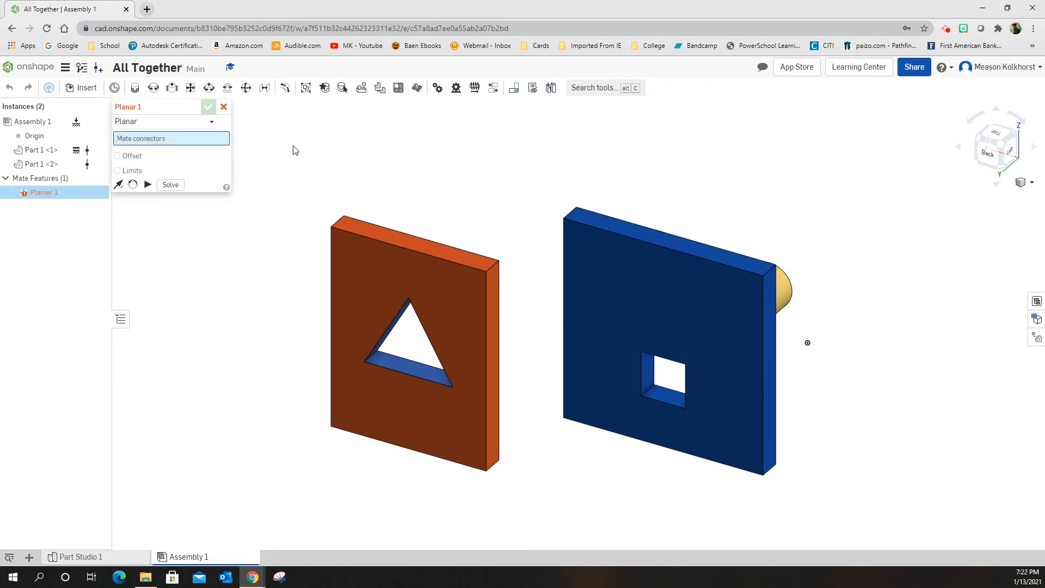
pyautogui.moveTo(511, 174)
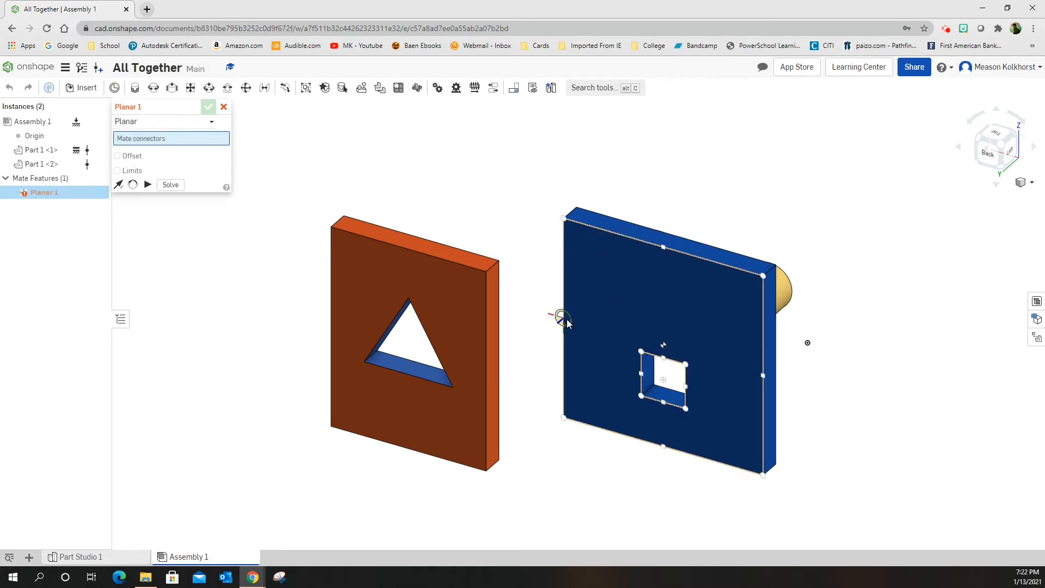
pyautogui.click(553, 421)
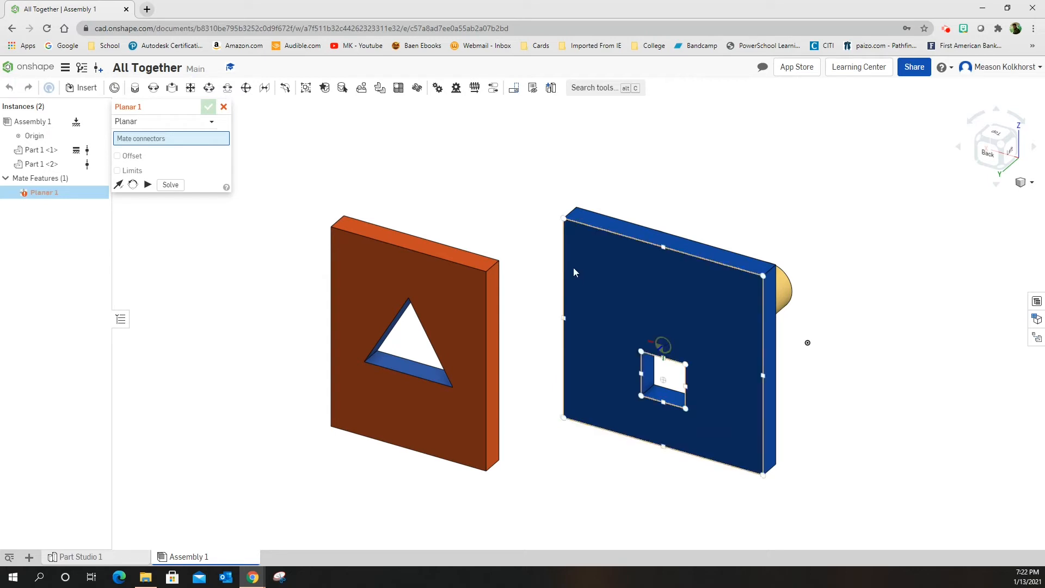
pyautogui.moveTo(563, 220)
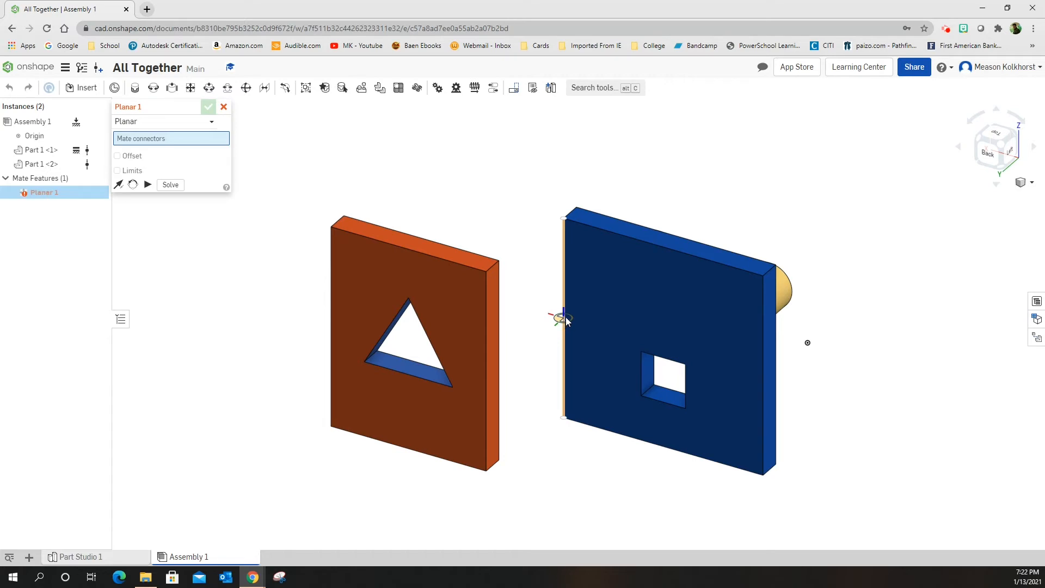
# Step: Pick a mate connector on the blue plate's face for Planar 1
pyautogui.click(663, 378)
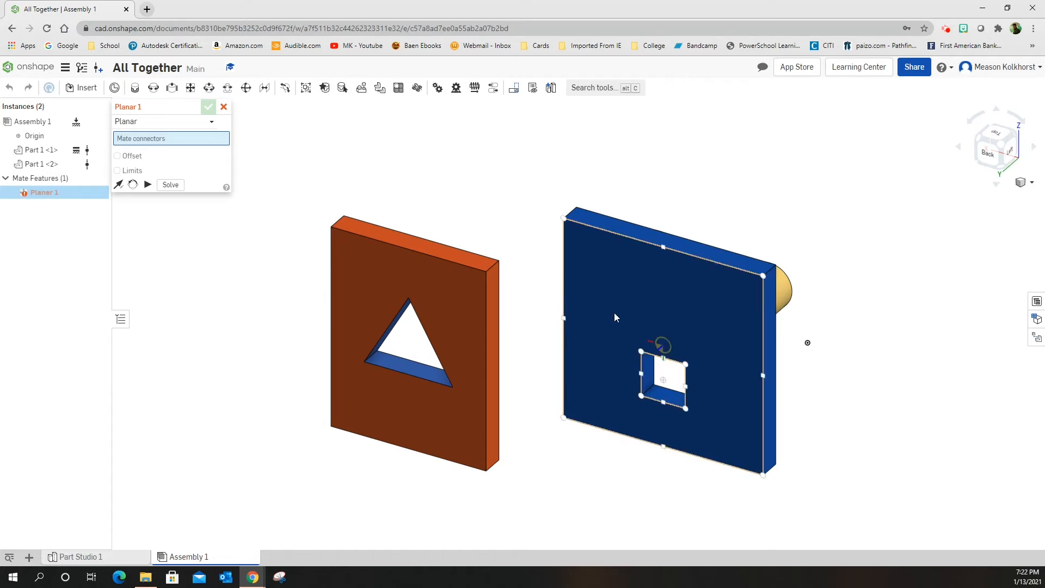
pyautogui.moveTo(622, 315)
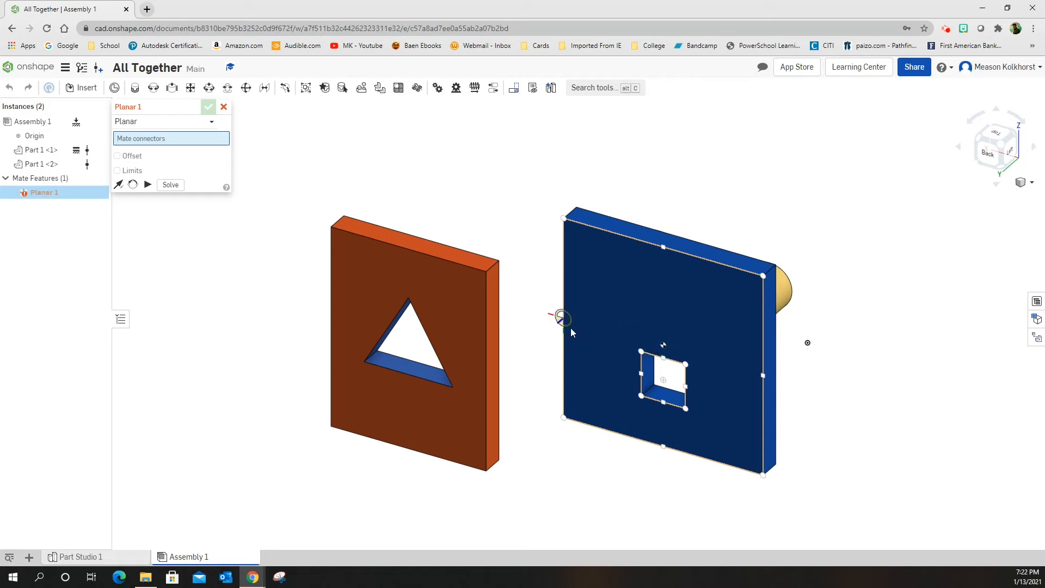
pyautogui.moveTo(563, 325)
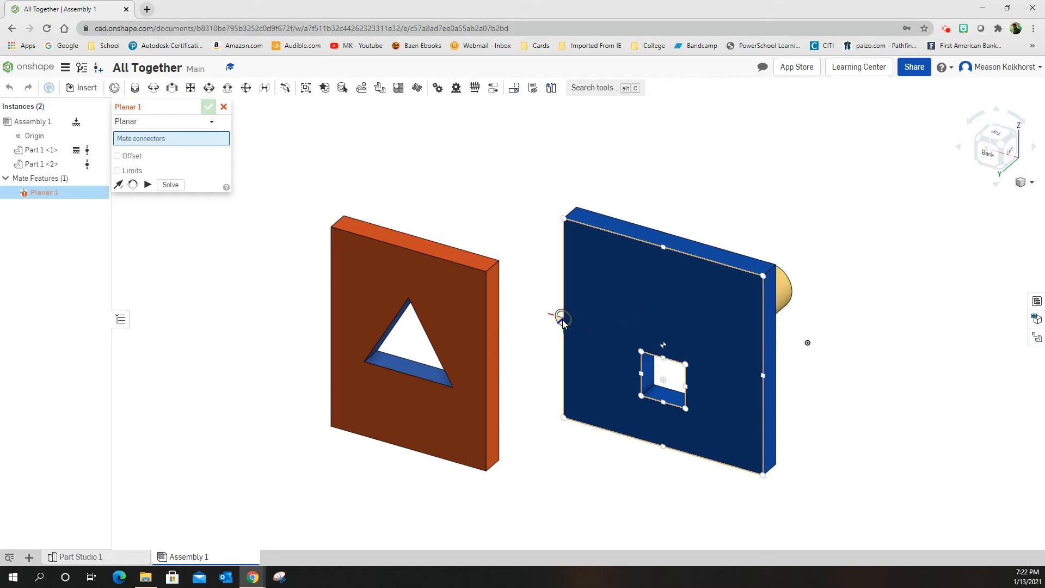
pyautogui.moveTo(557, 337)
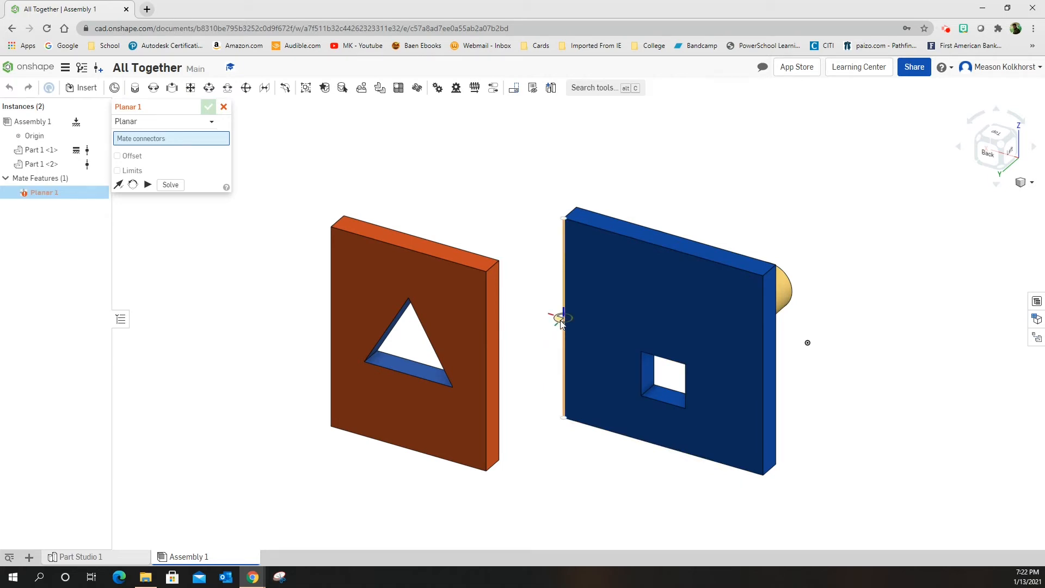
pyautogui.moveTo(560, 288)
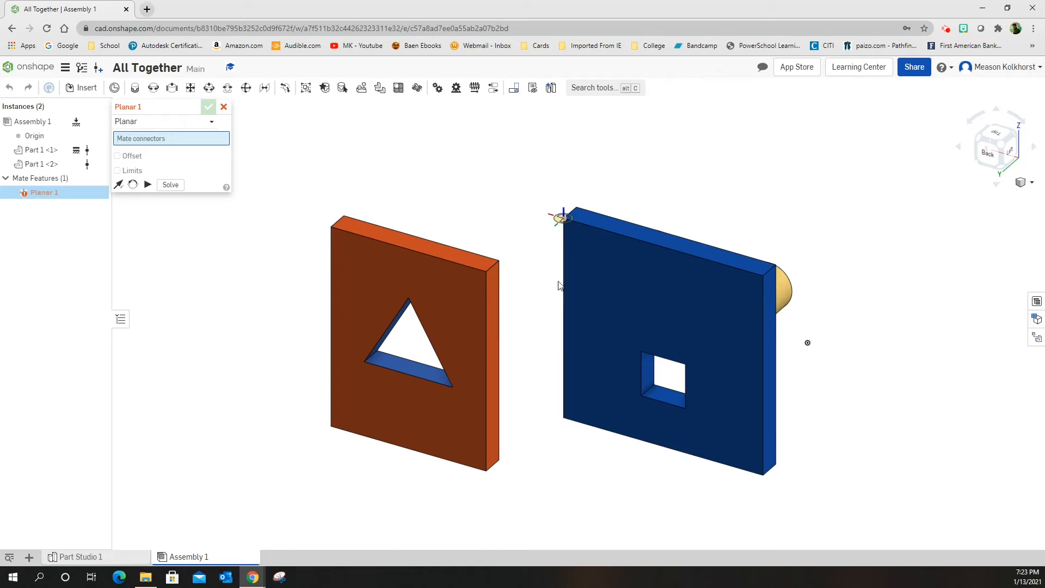
pyautogui.click(663, 376)
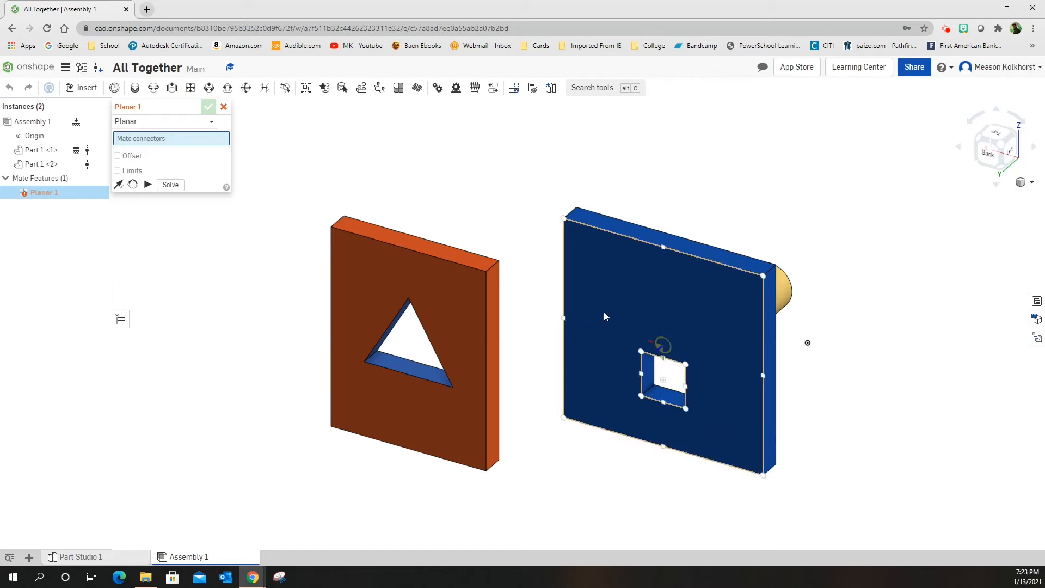
pyautogui.moveTo(613, 312)
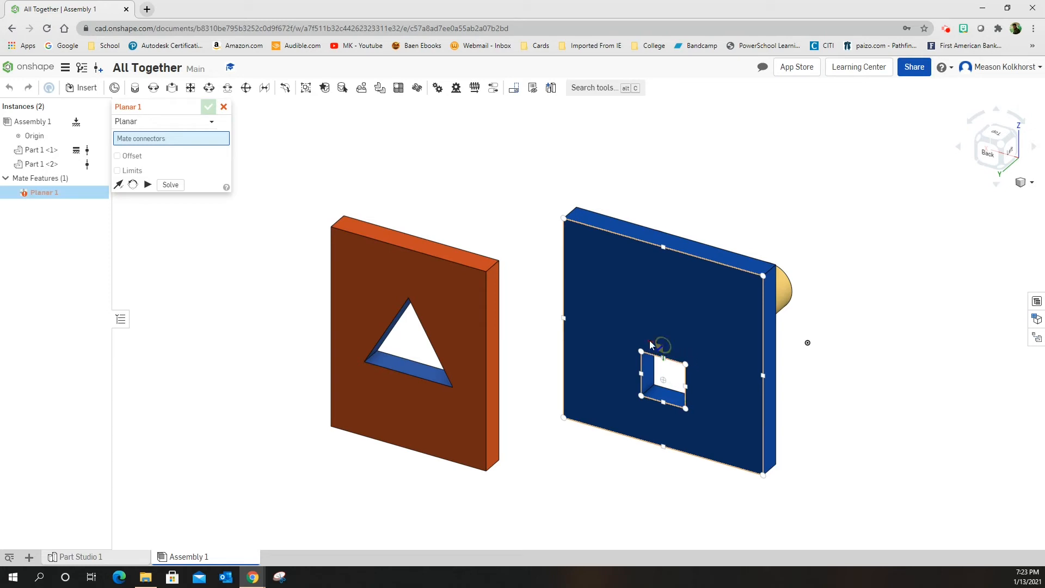
pyautogui.moveTo(660, 345)
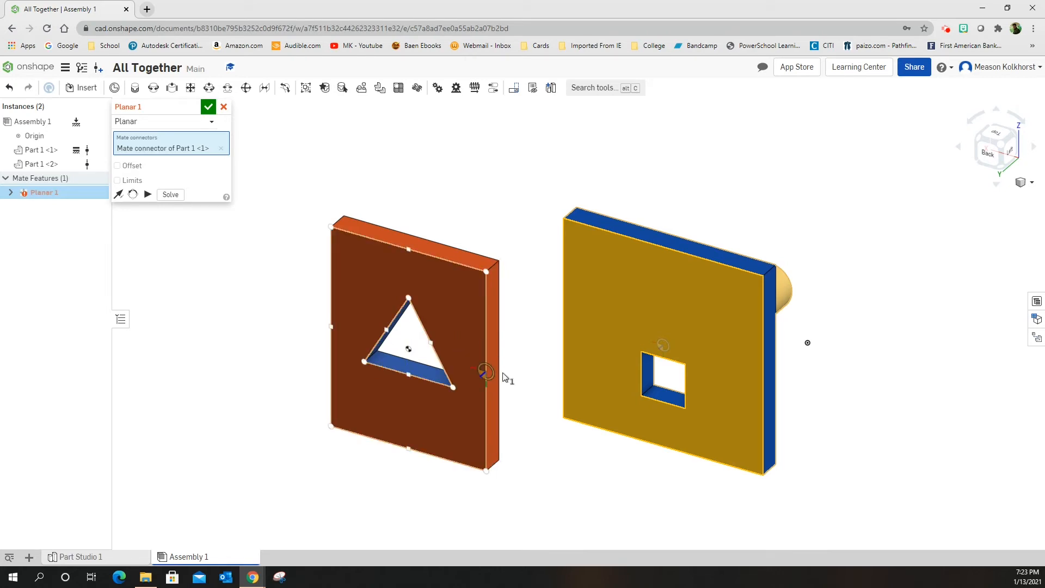
# Step: Zoom in and flip the orange plate's primary axis in Planar 1
pyautogui.scroll(3)
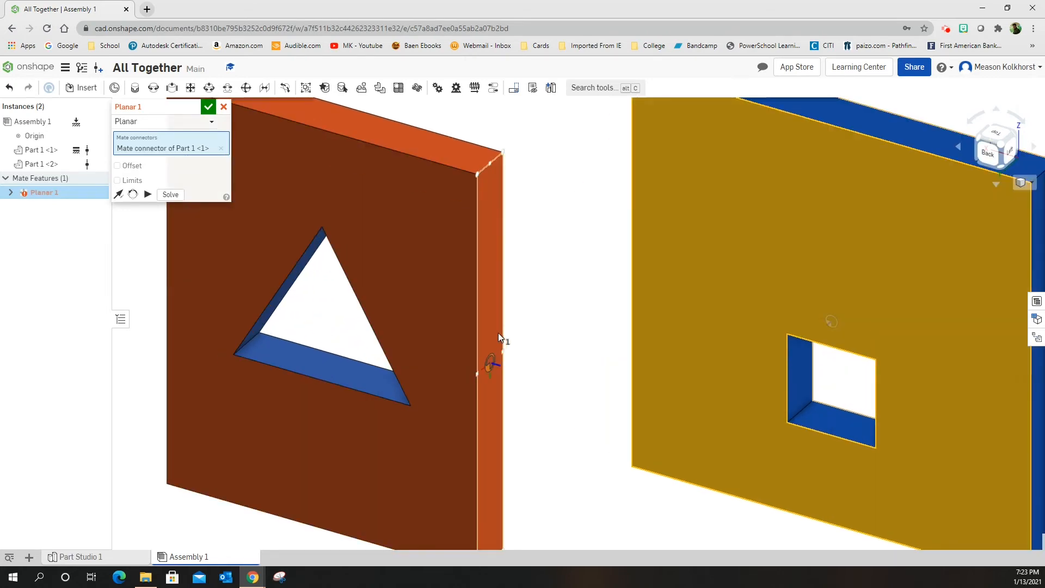
pyautogui.moveTo(490, 370)
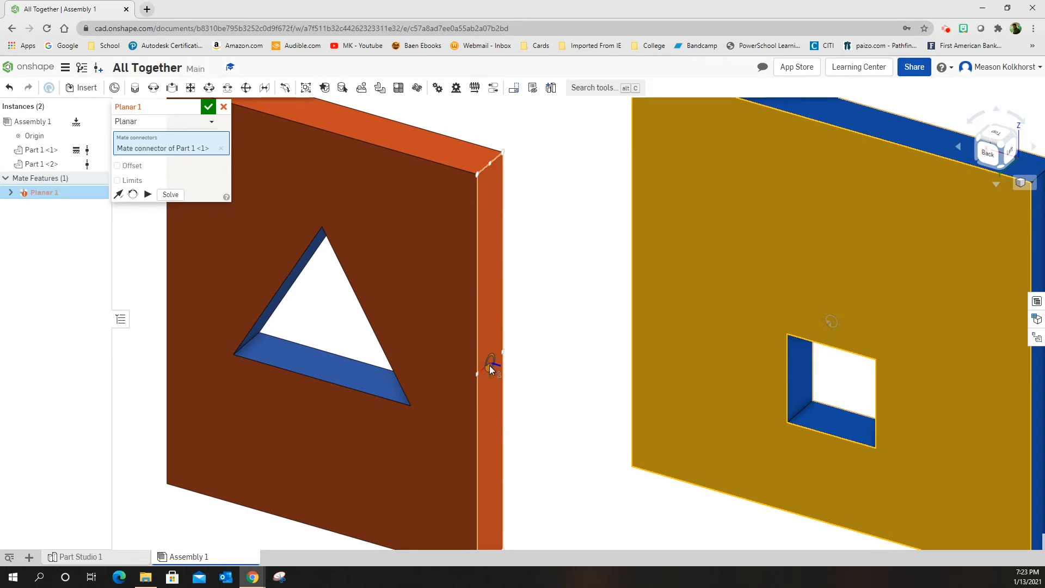
pyautogui.moveTo(489, 166)
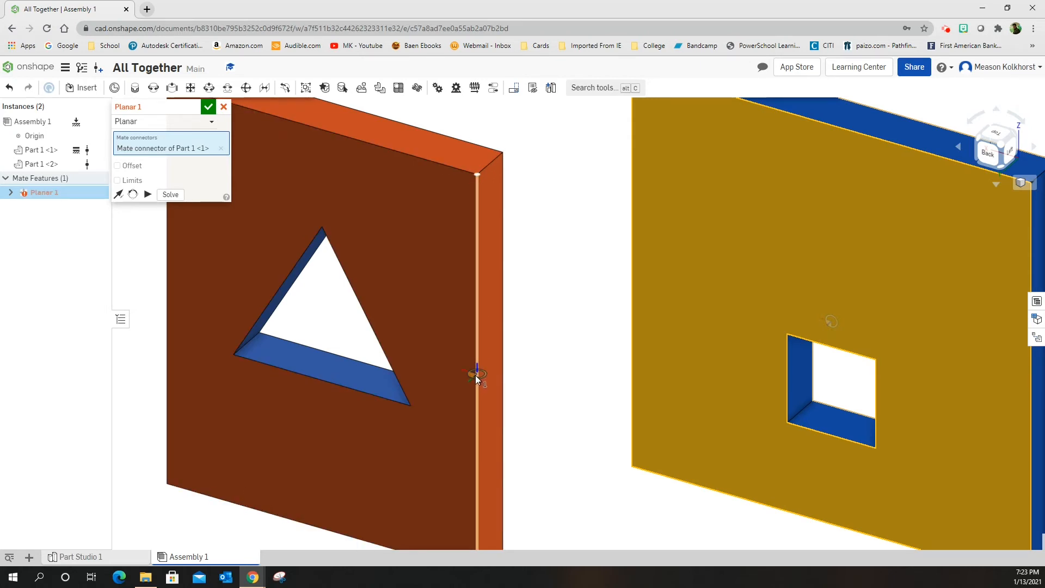
pyautogui.moveTo(499, 327)
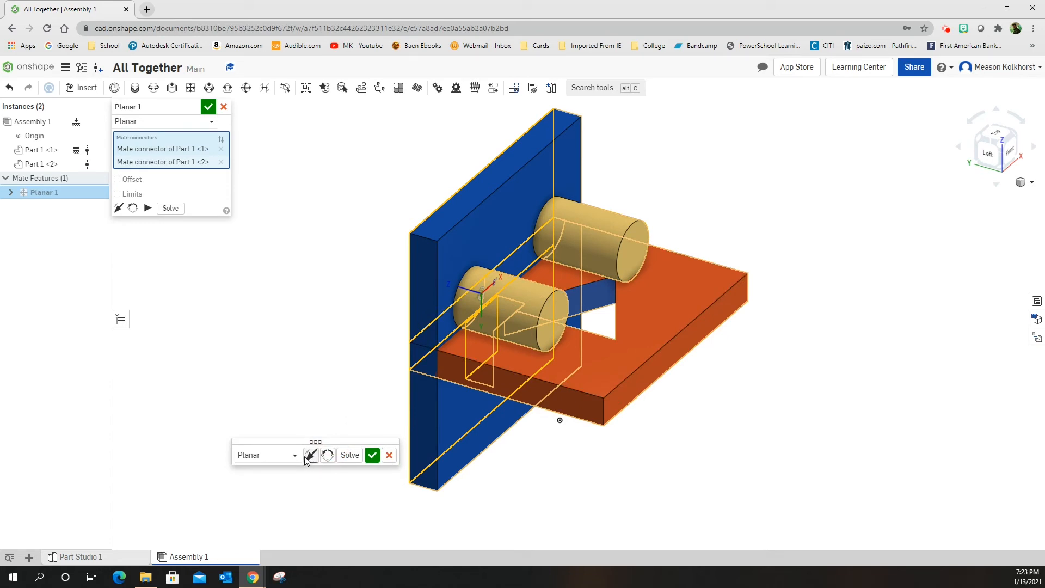
pyautogui.moveTo(310, 454)
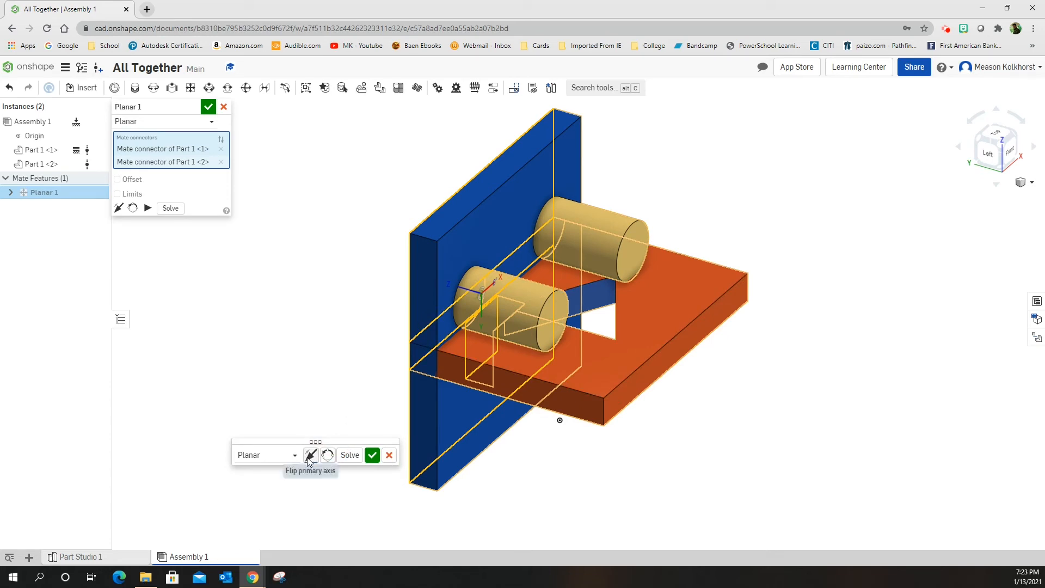
pyautogui.click(310, 455)
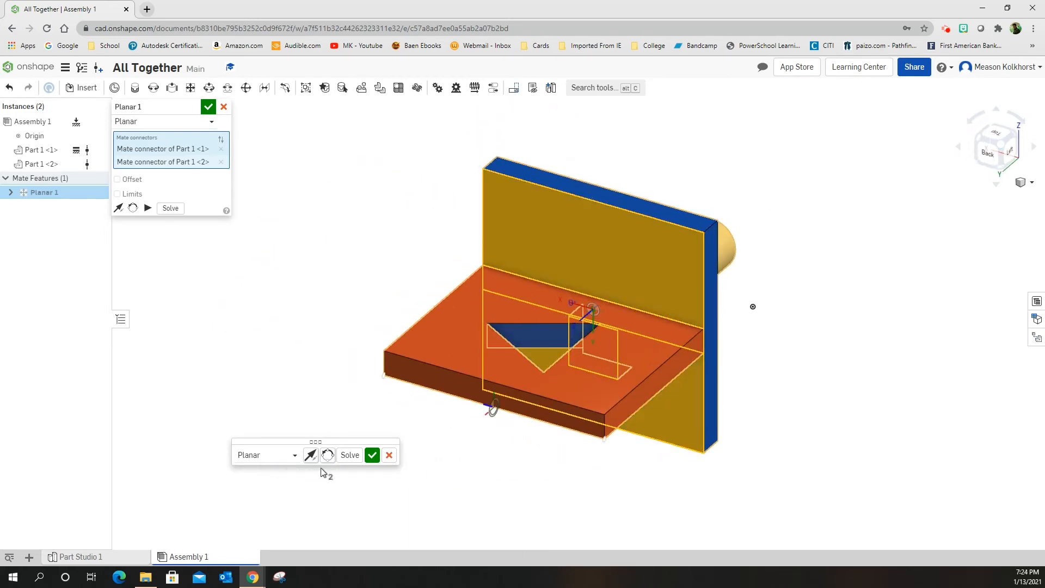
pyautogui.moveTo(119, 208)
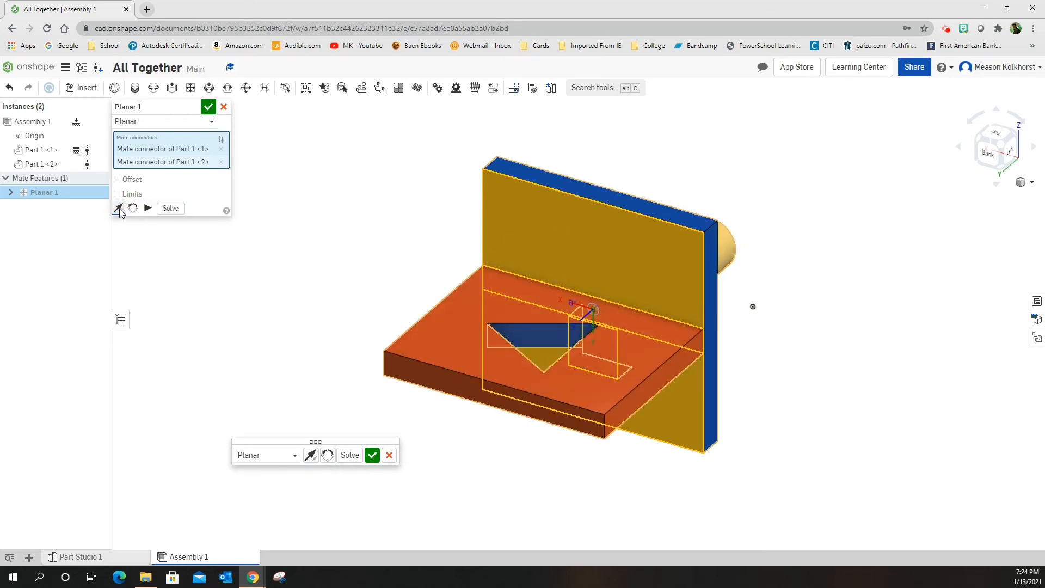
pyautogui.moveTo(310, 455)
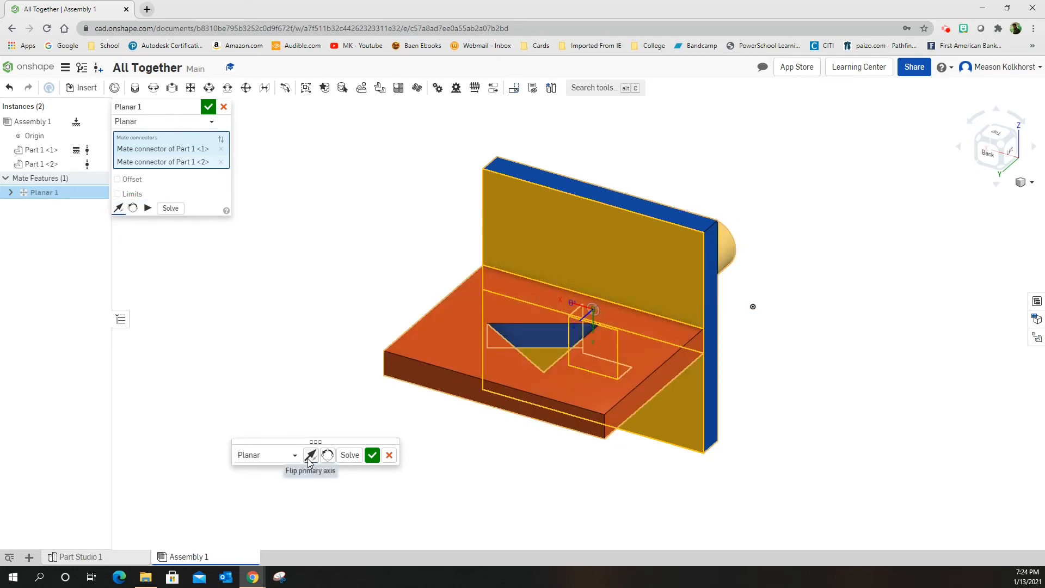
pyautogui.moveTo(372, 454)
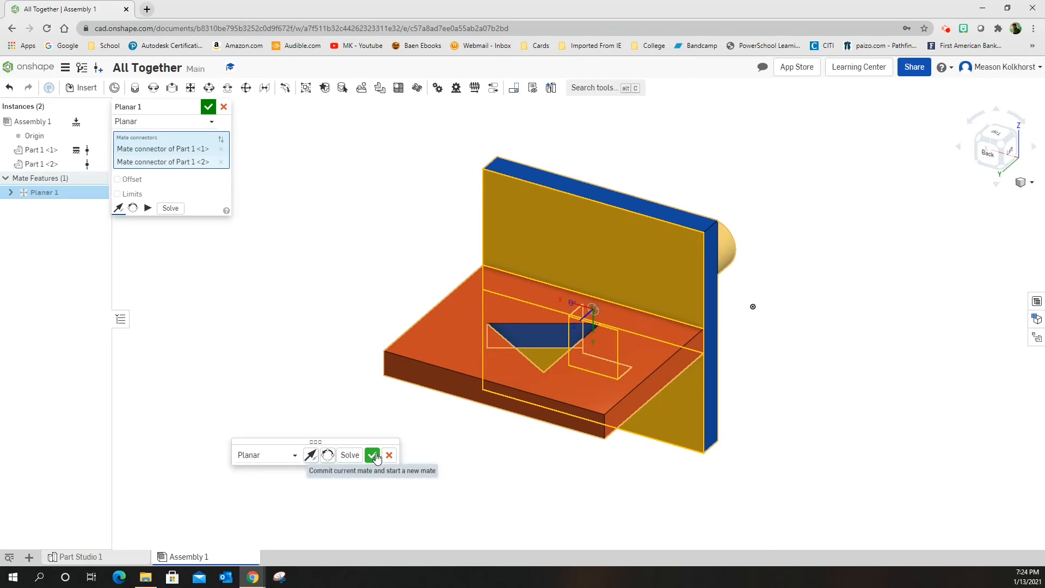
# Step: Commit Planar 1, view the assembly from the side, and discard the unfinished Planar 2
pyautogui.click(371, 455)
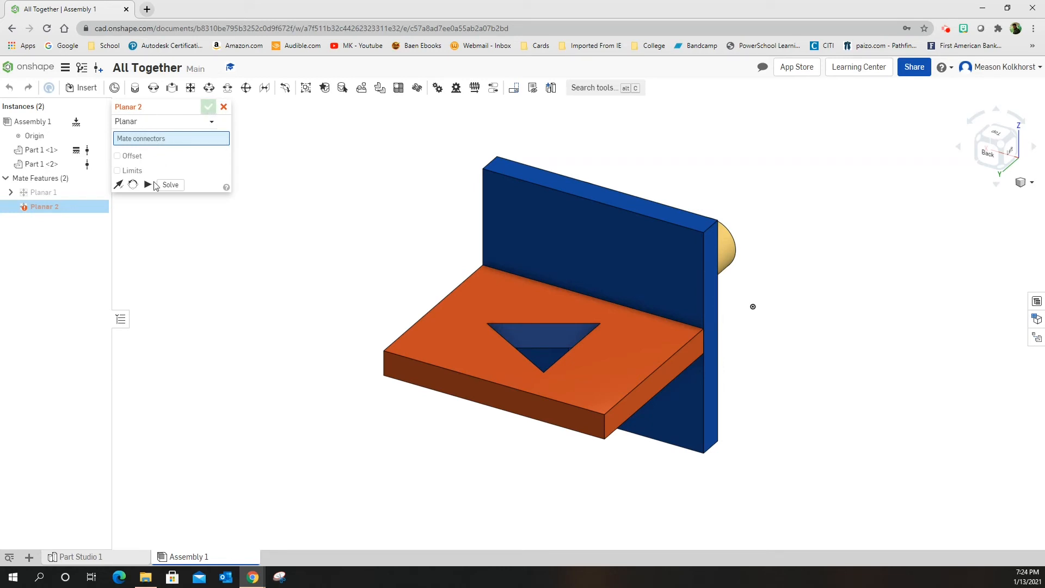
pyautogui.moveTo(317, 139)
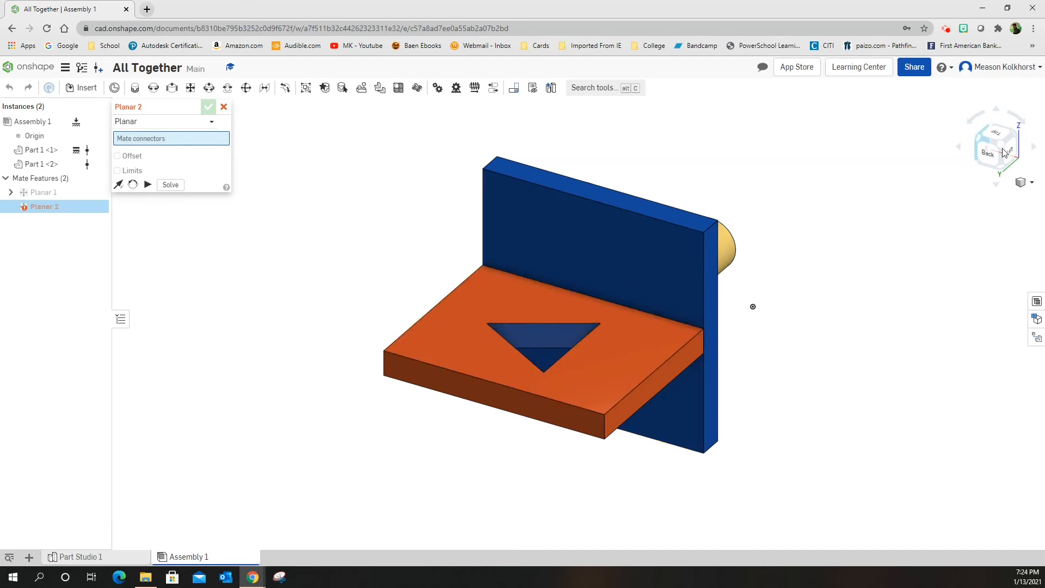
pyautogui.click(986, 153)
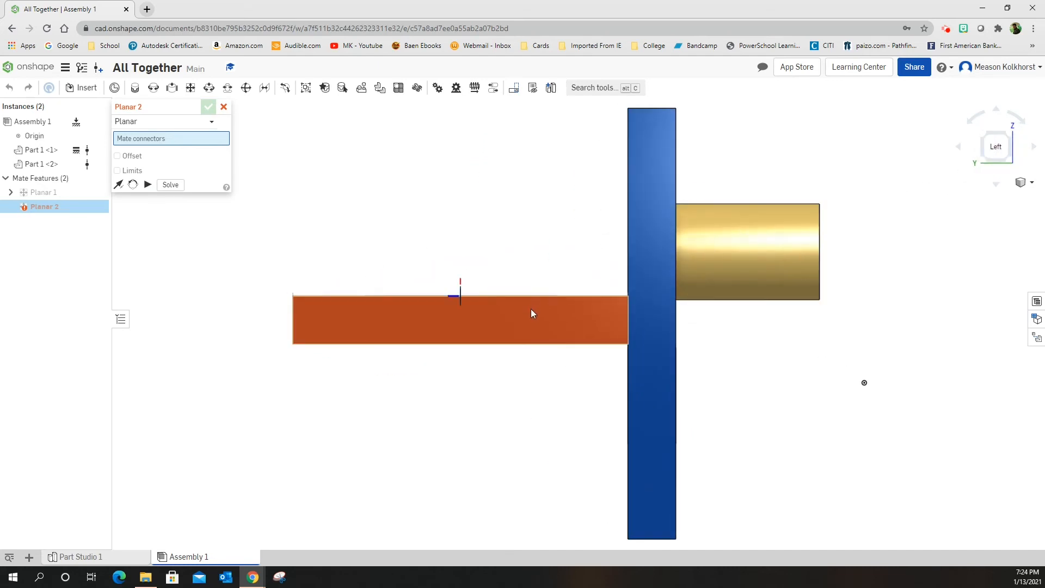
pyautogui.click(280, 140)
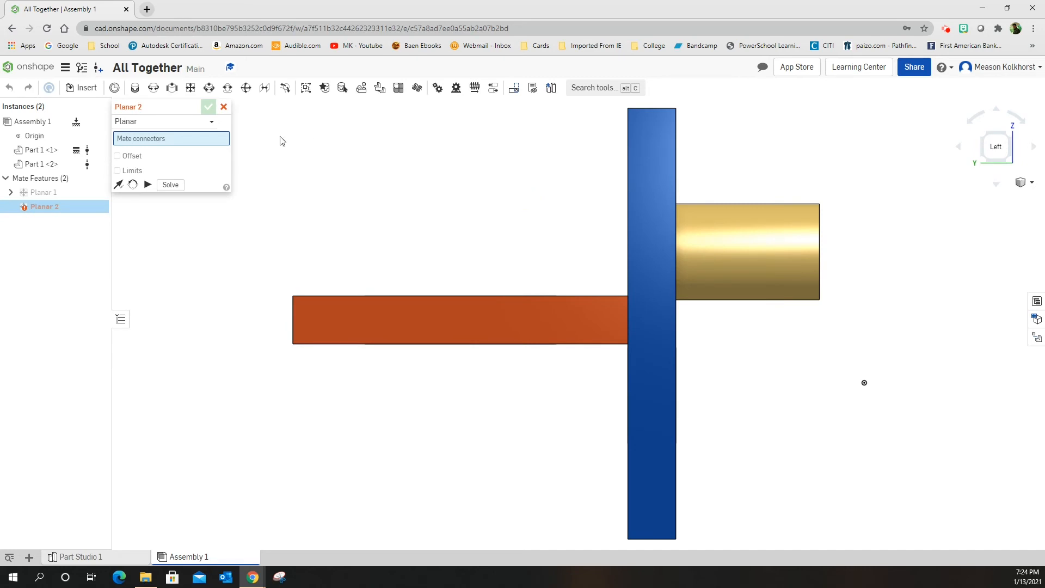
pyautogui.click(223, 107)
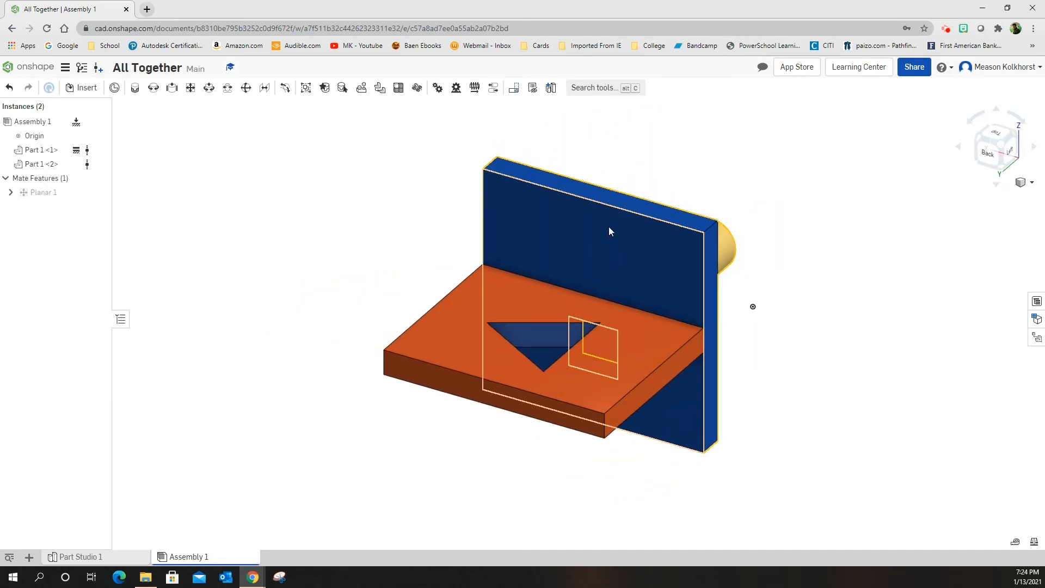
# Step: Orbit the view to show the orange plate's edge face beside the blue plate's top
pyautogui.click(649, 370)
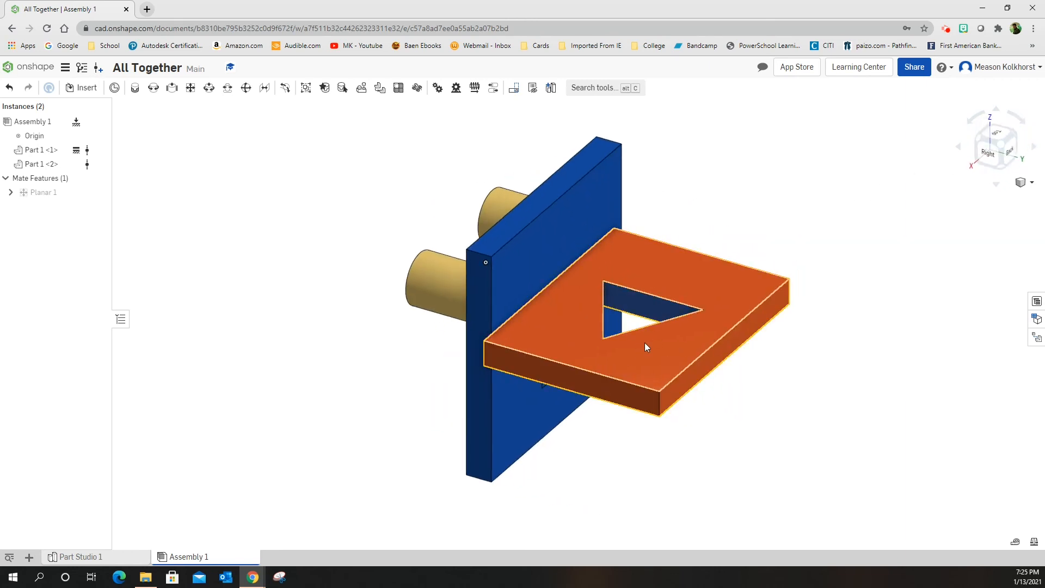
pyautogui.moveTo(589, 362)
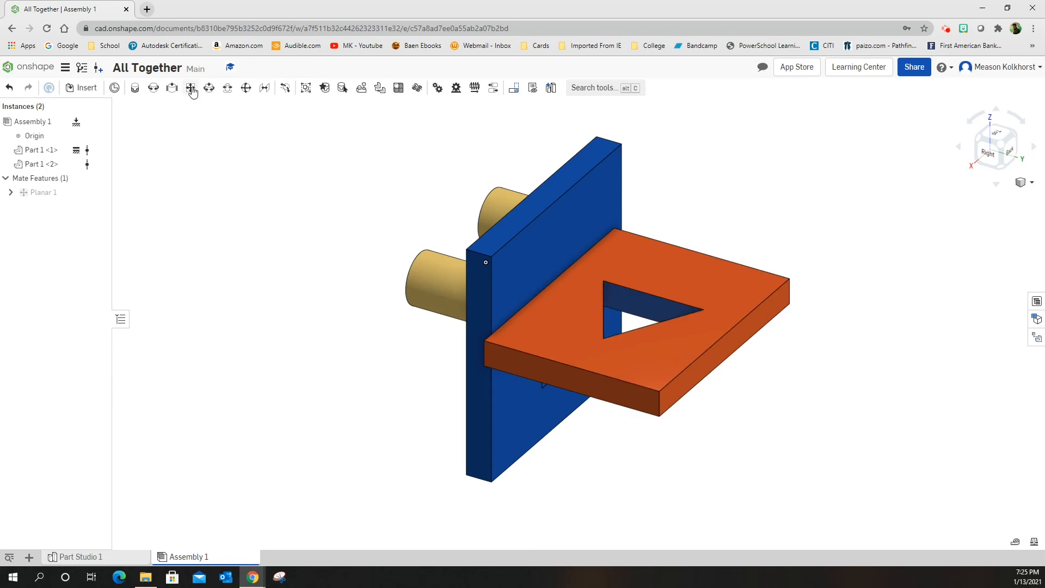
# Step: Add Planar 2 joining the blue plate's top-face connector to the orange plate's edge face
pyautogui.click(190, 87)
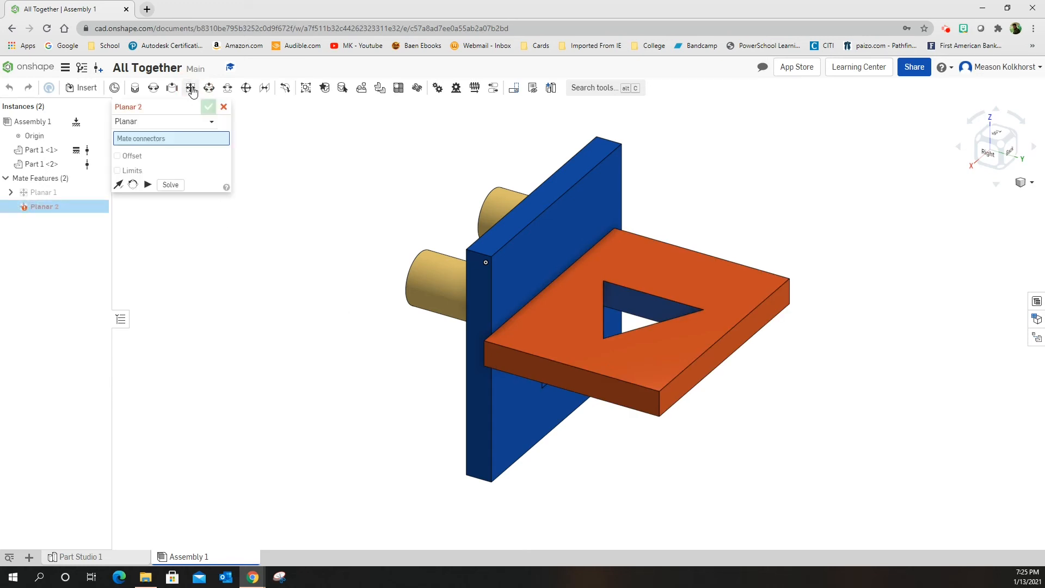
pyautogui.moveTo(704, 440)
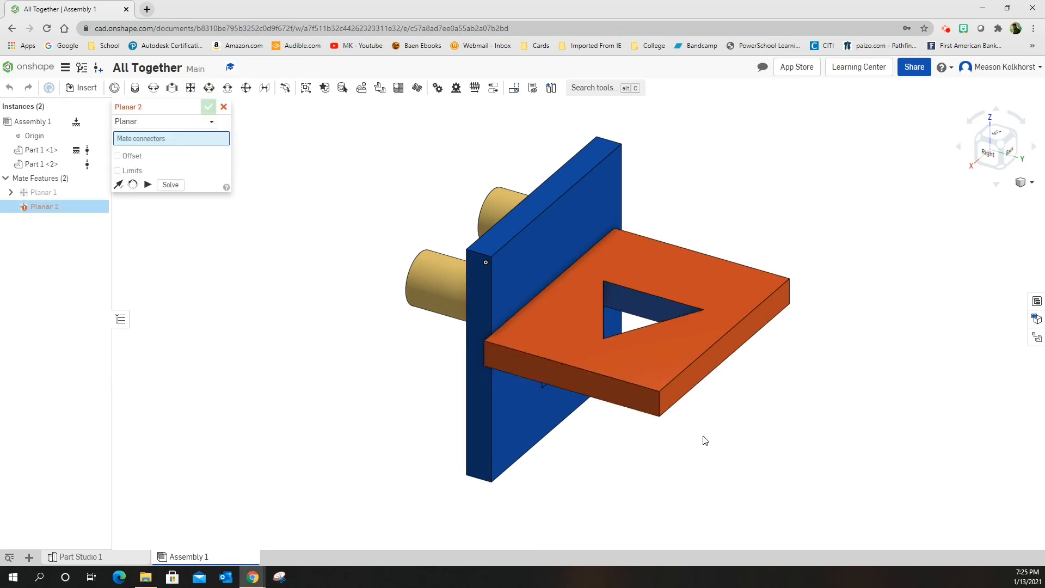
pyautogui.click(570, 380)
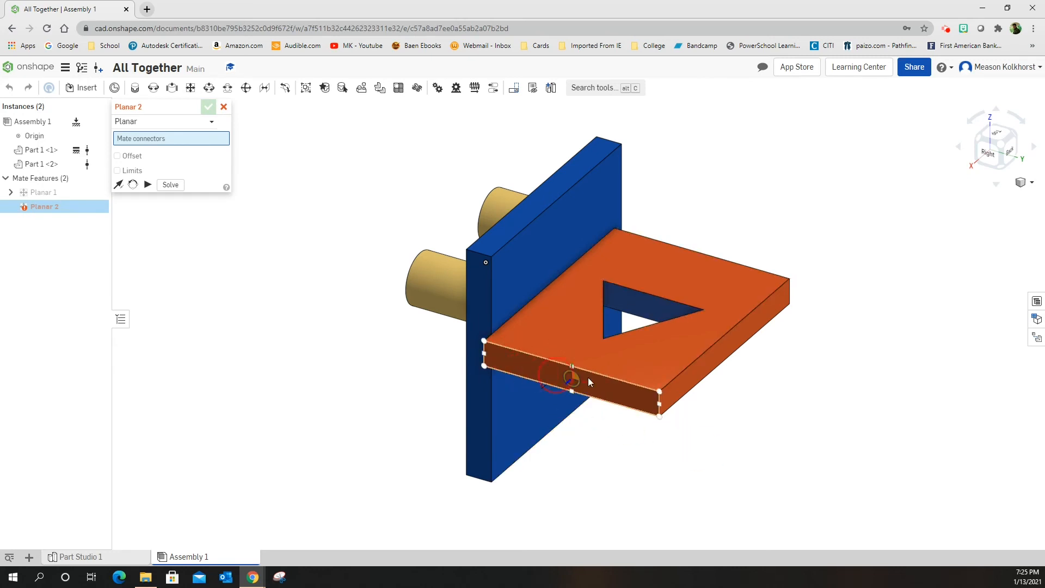
pyautogui.click(620, 472)
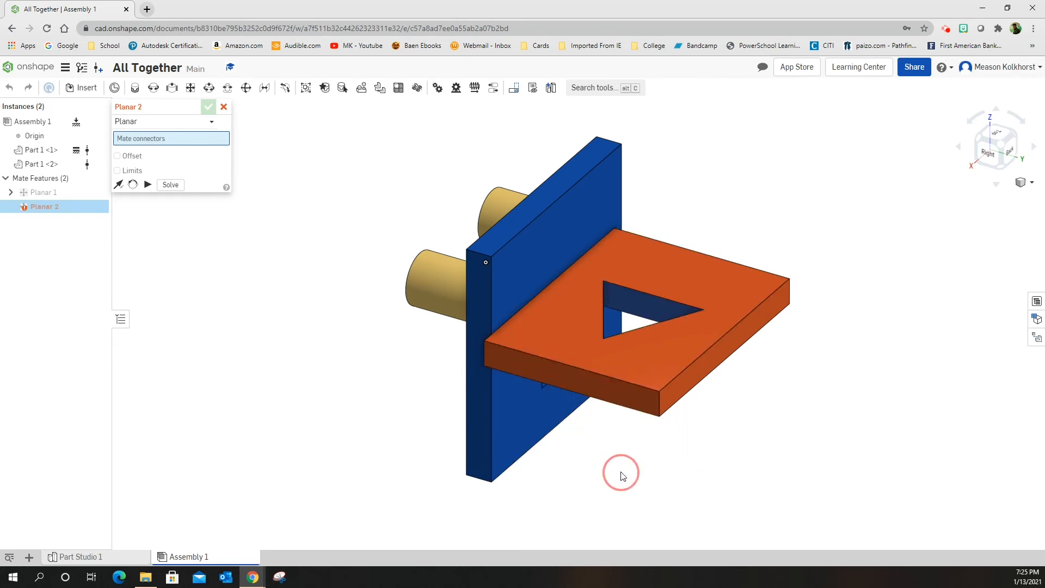
pyautogui.click(533, 193)
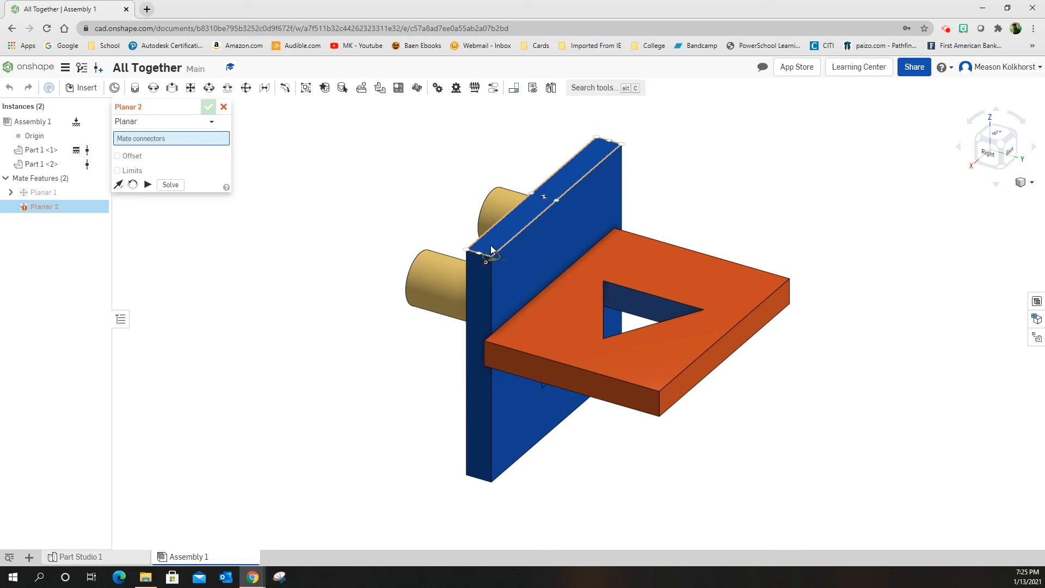
pyautogui.click(633, 306)
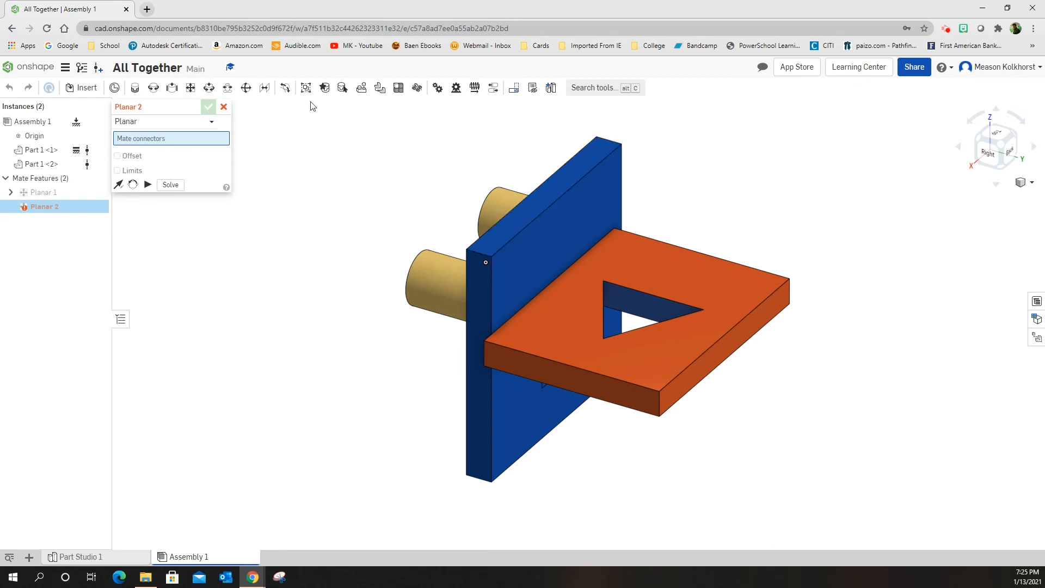
pyautogui.moveTo(536, 219)
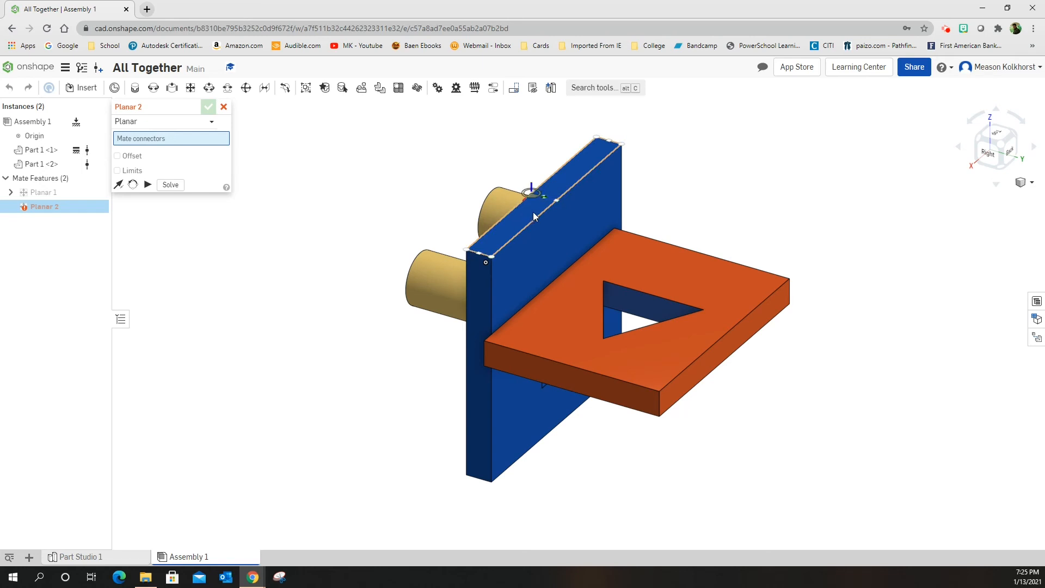
pyautogui.click(543, 196)
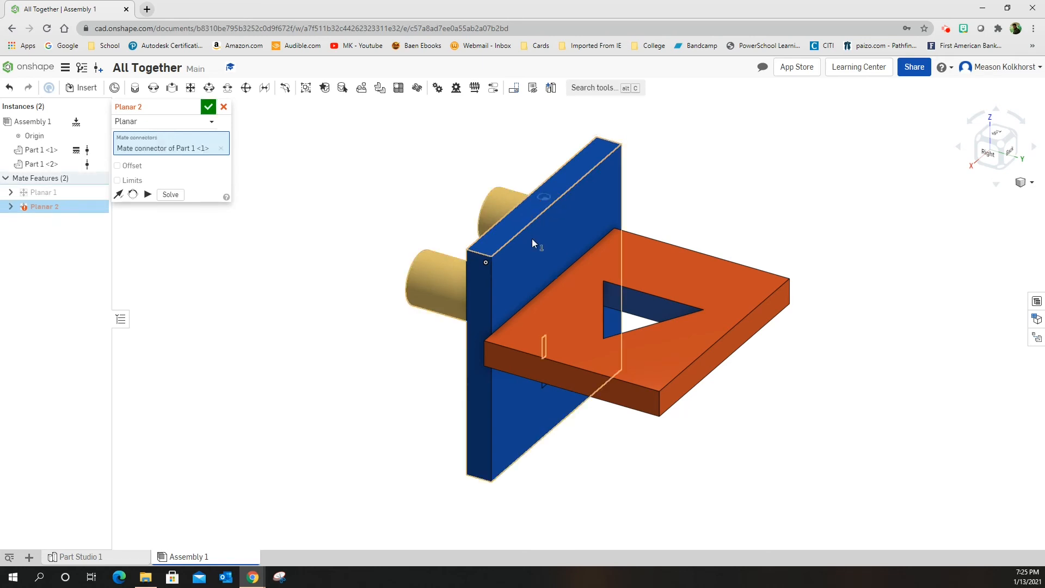
pyautogui.click(573, 378)
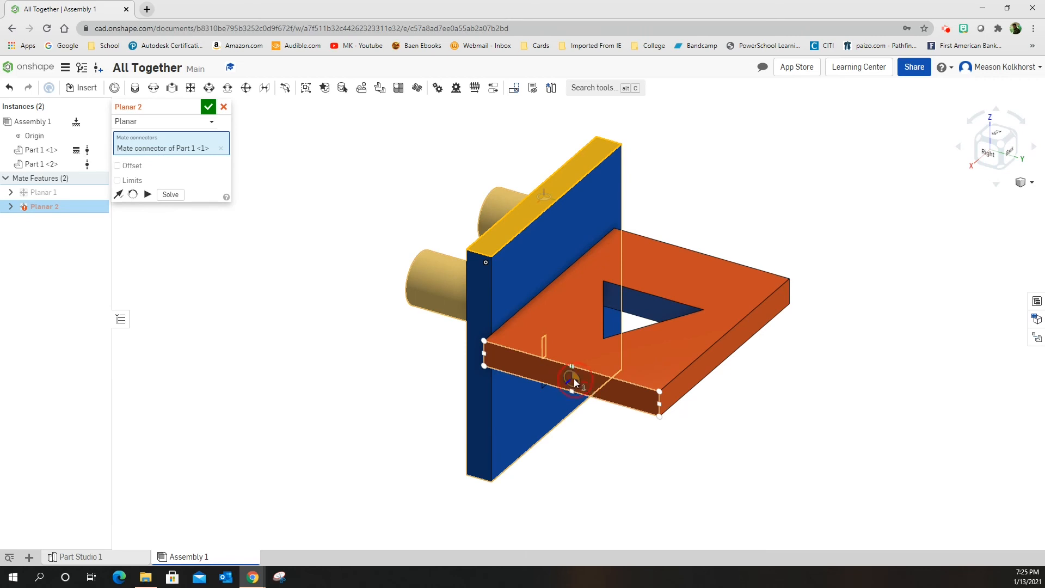
pyautogui.click(575, 380)
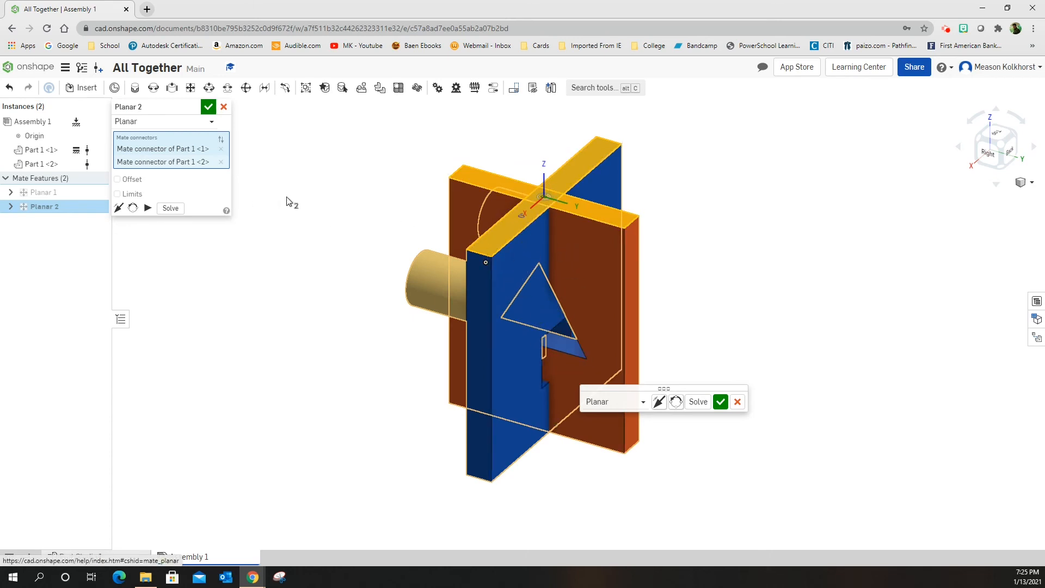
pyautogui.click(719, 401)
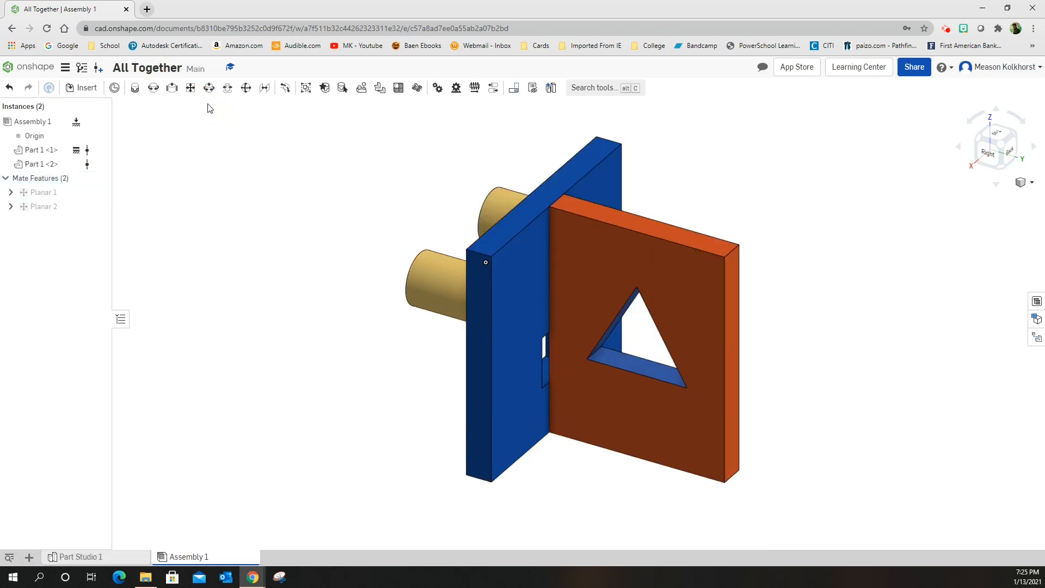
pyautogui.moveTo(473, 157)
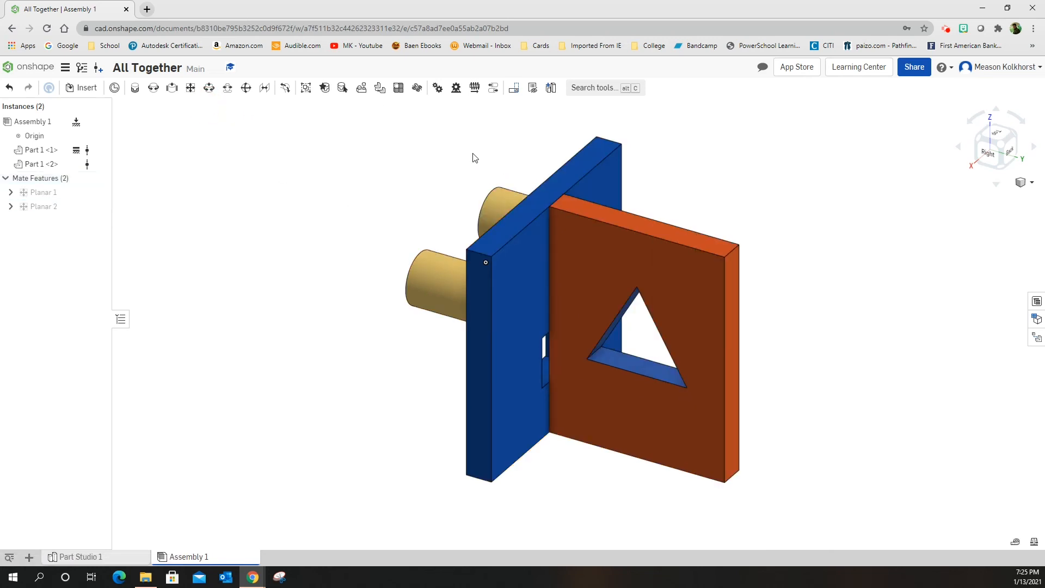
# Step: Drag the upright orange plate along its free direction until it touches the blue plate
pyautogui.click(599, 246)
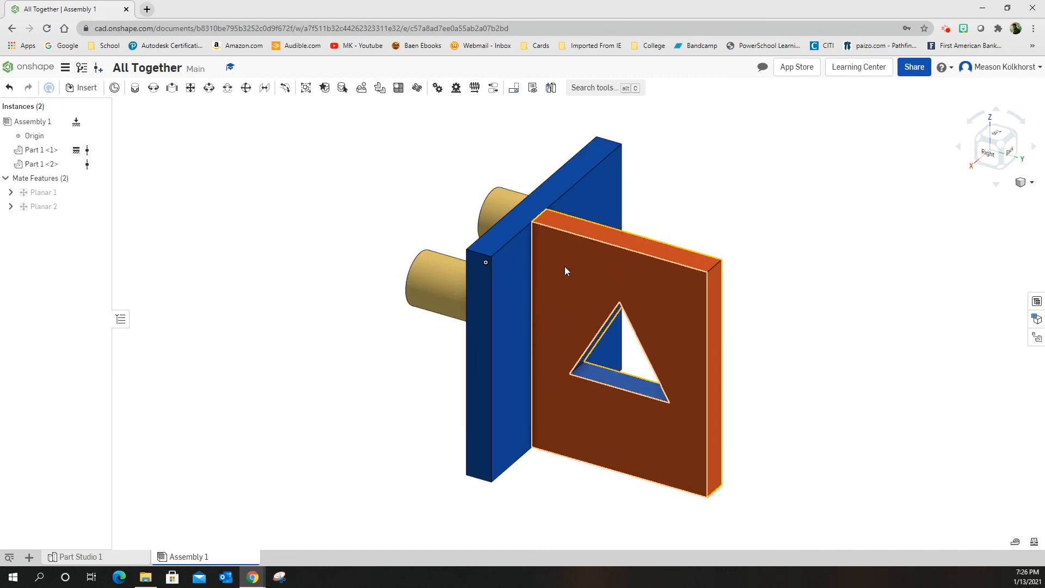
pyautogui.moveTo(566, 262)
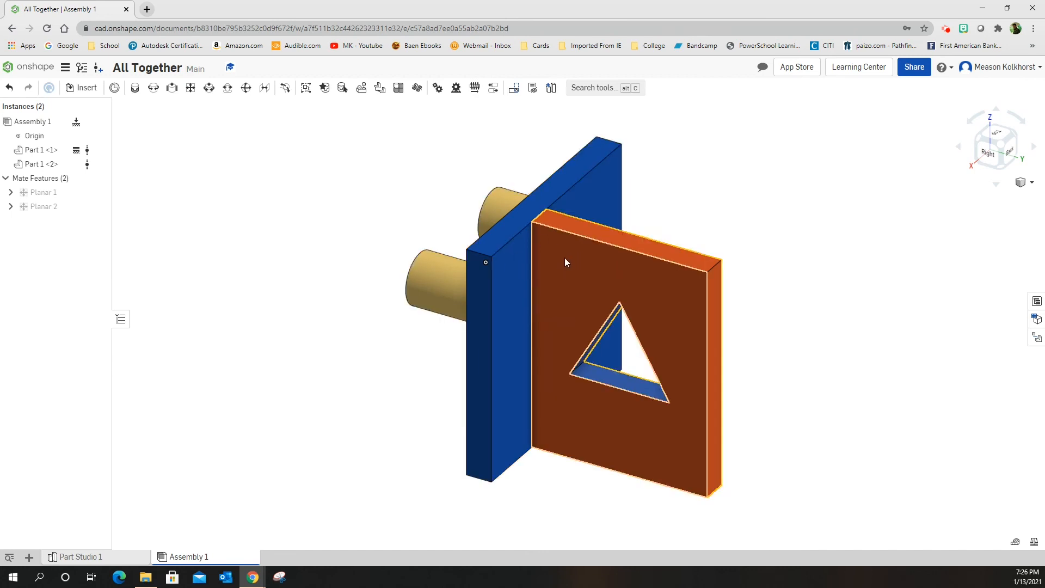
pyautogui.moveTo(560, 262)
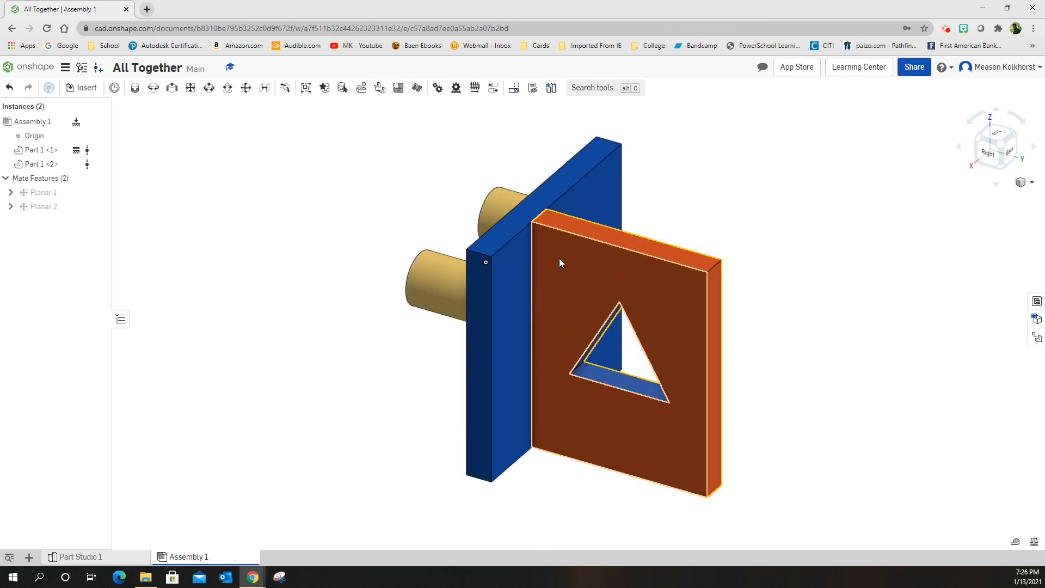
pyautogui.moveTo(190, 87)
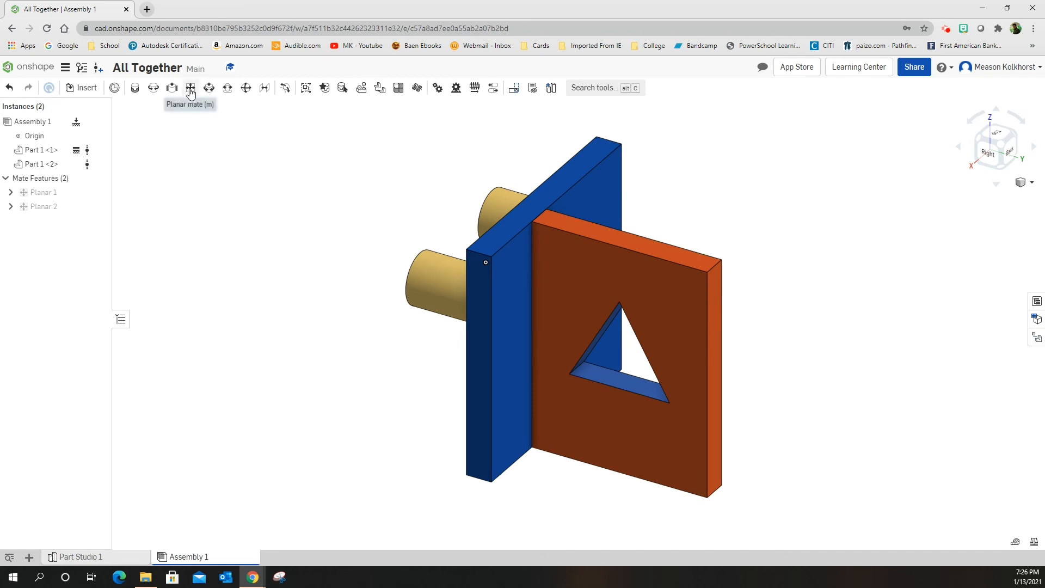
# Step: Add Planar 3 joining the blue plate's side-face connector to the orange plate's face
pyautogui.click(190, 87)
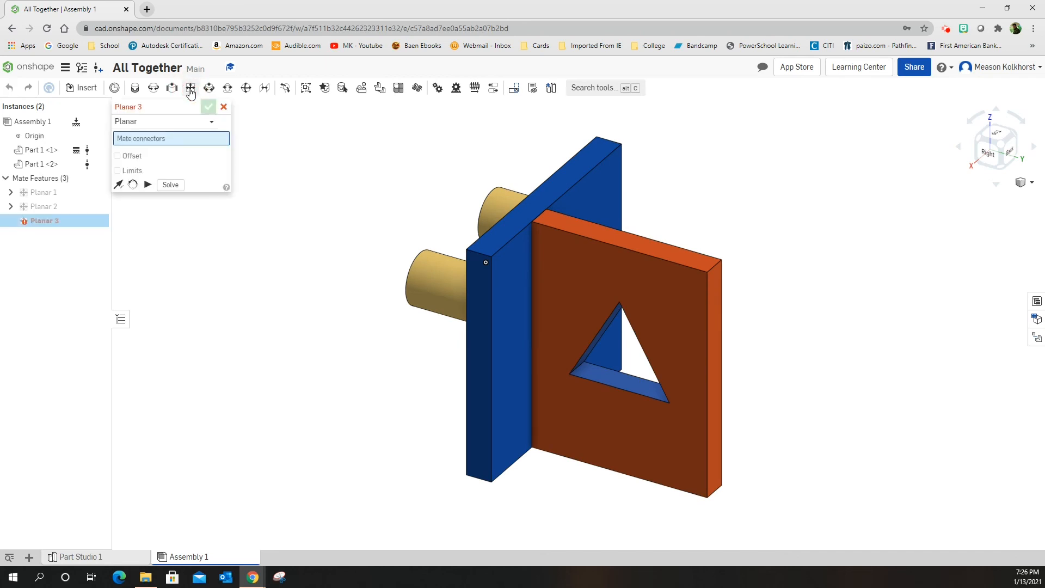
pyautogui.moveTo(483, 272)
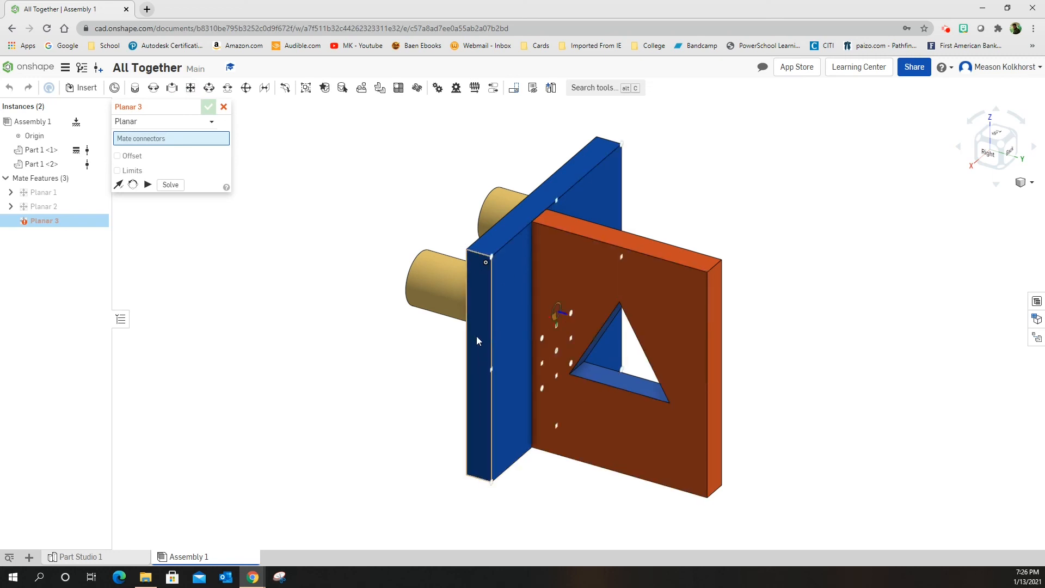
pyautogui.click(480, 339)
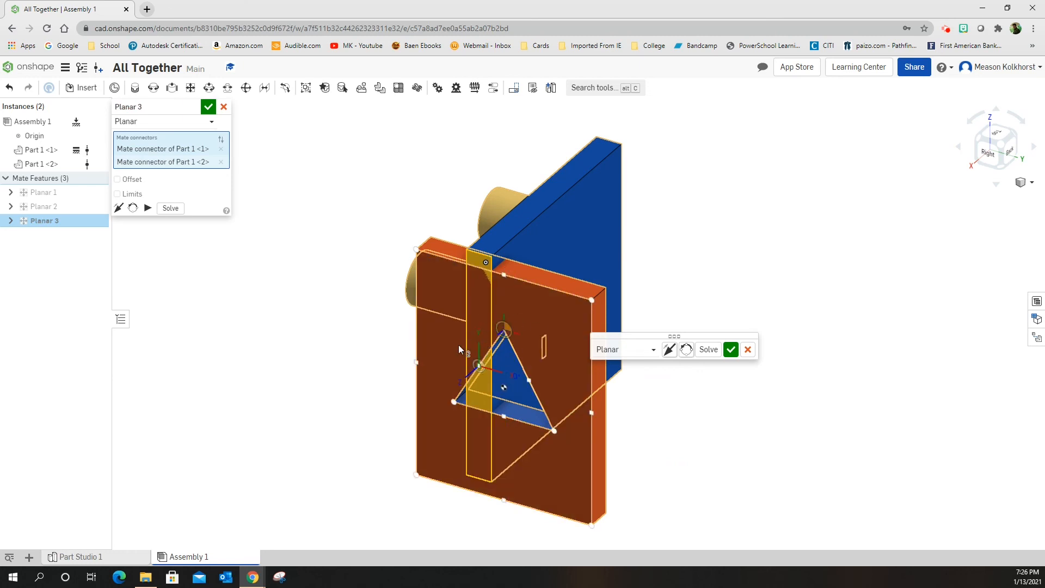
pyautogui.click(208, 107)
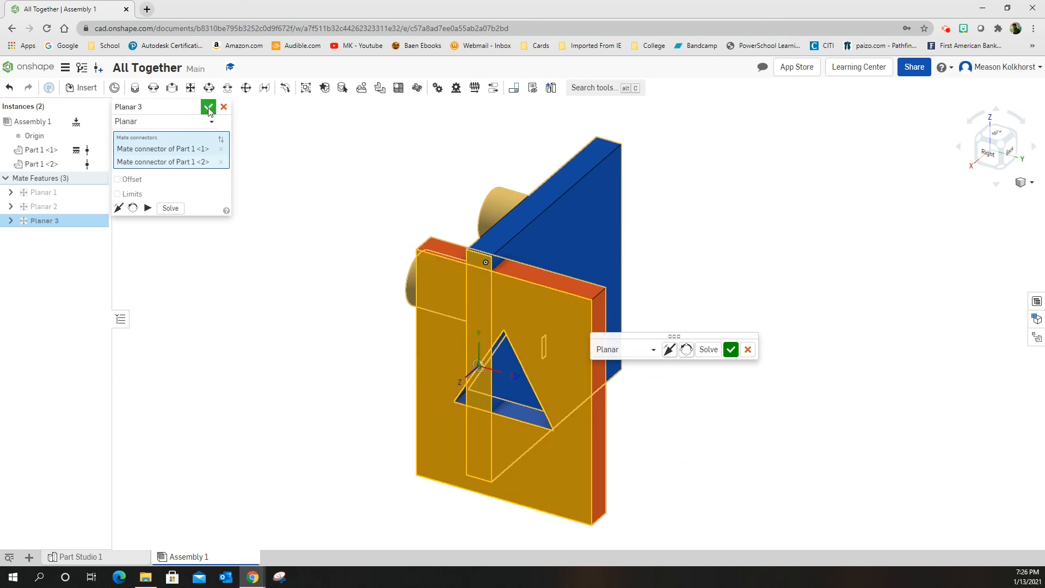
pyautogui.click(208, 106)
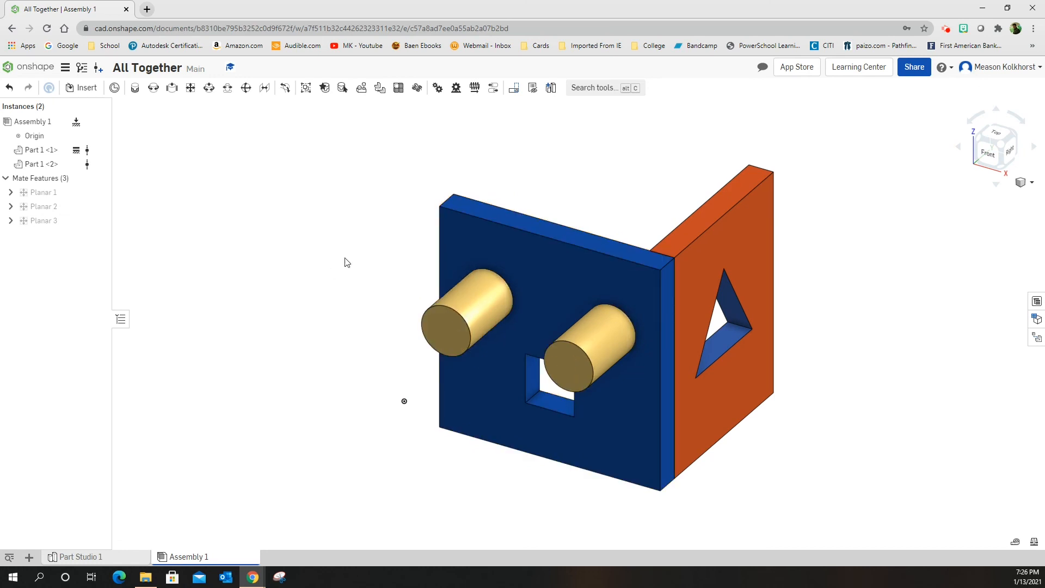
pyautogui.moveTo(234, 189)
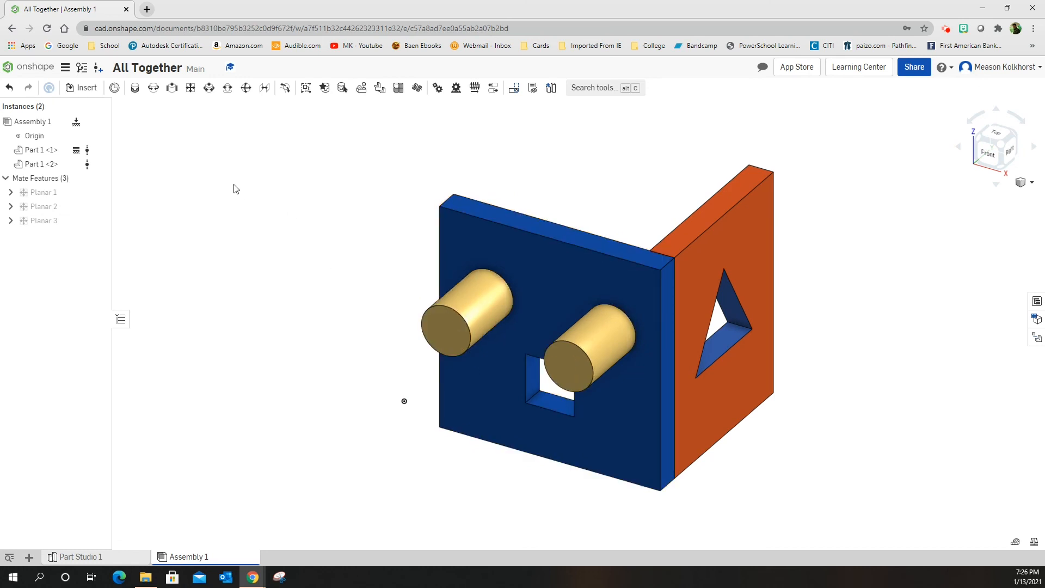
pyautogui.moveTo(954, 304)
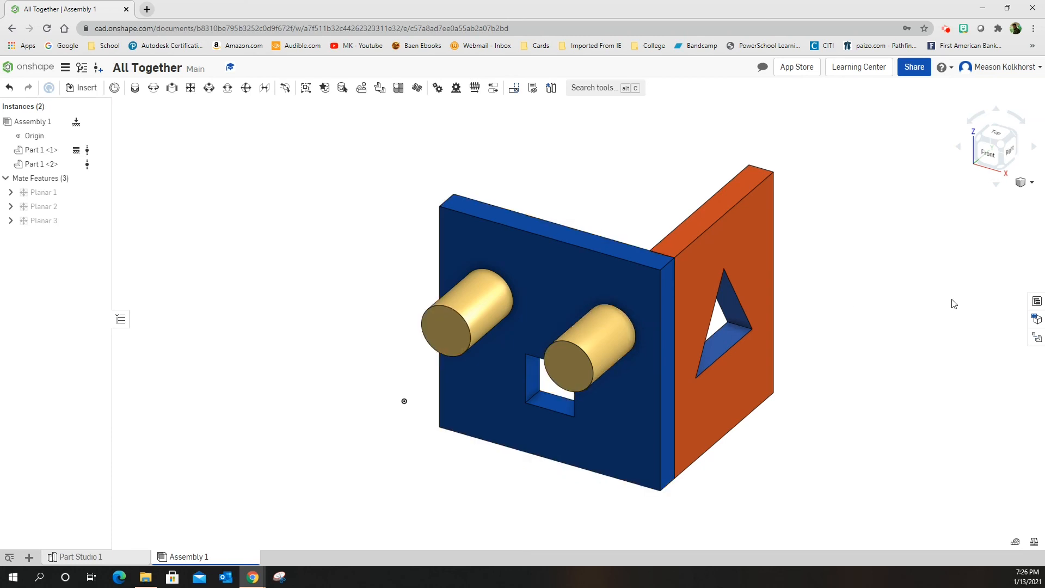